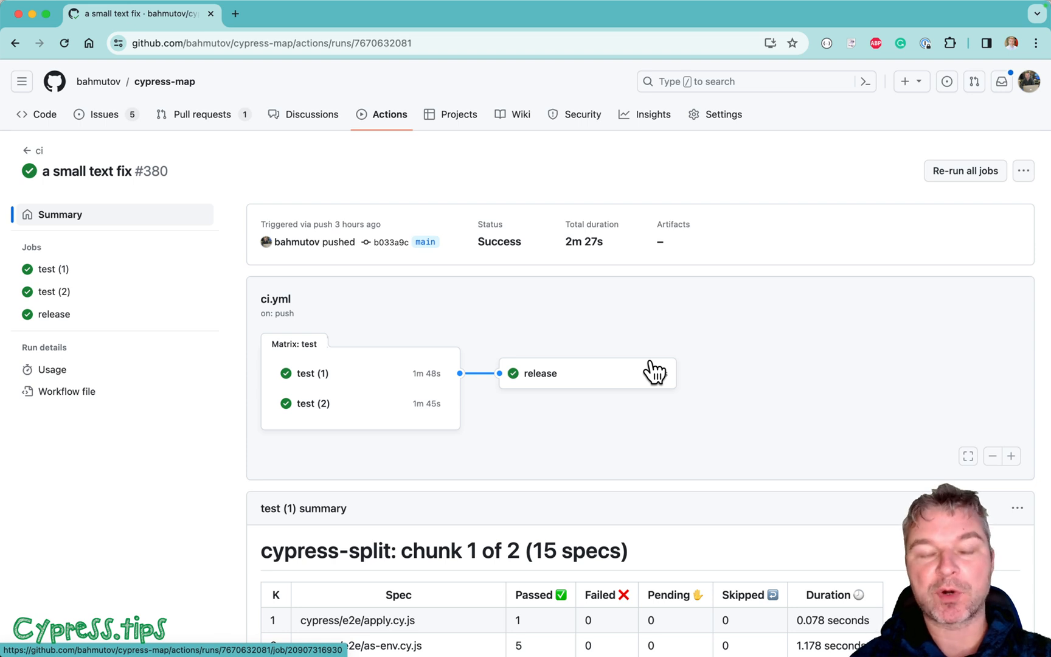
mouse_move(692, 304)
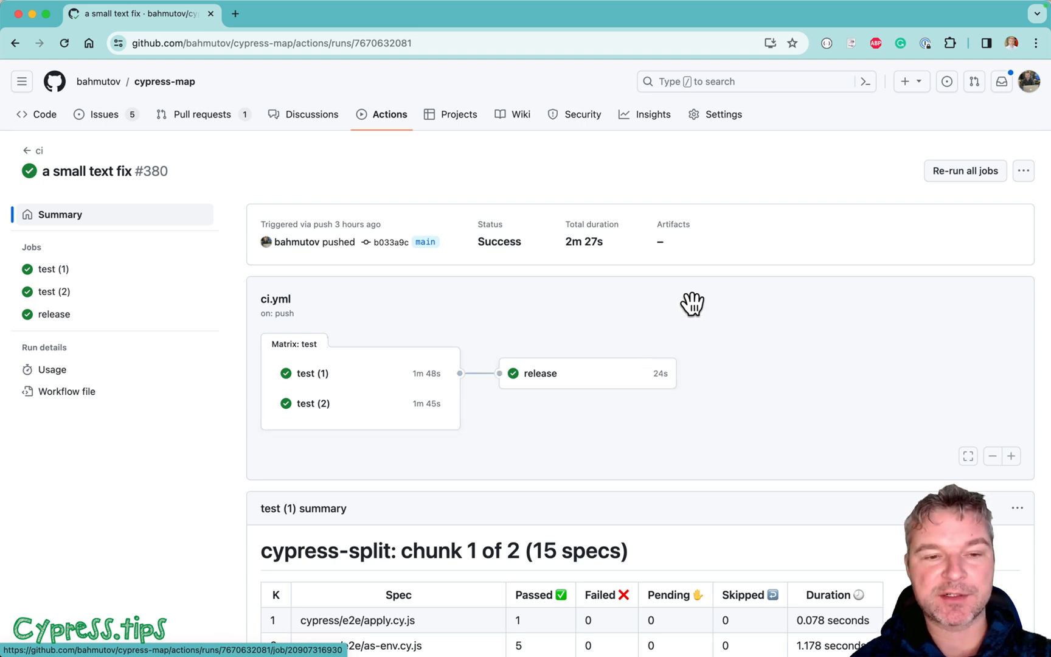
mouse_move(395, 388)
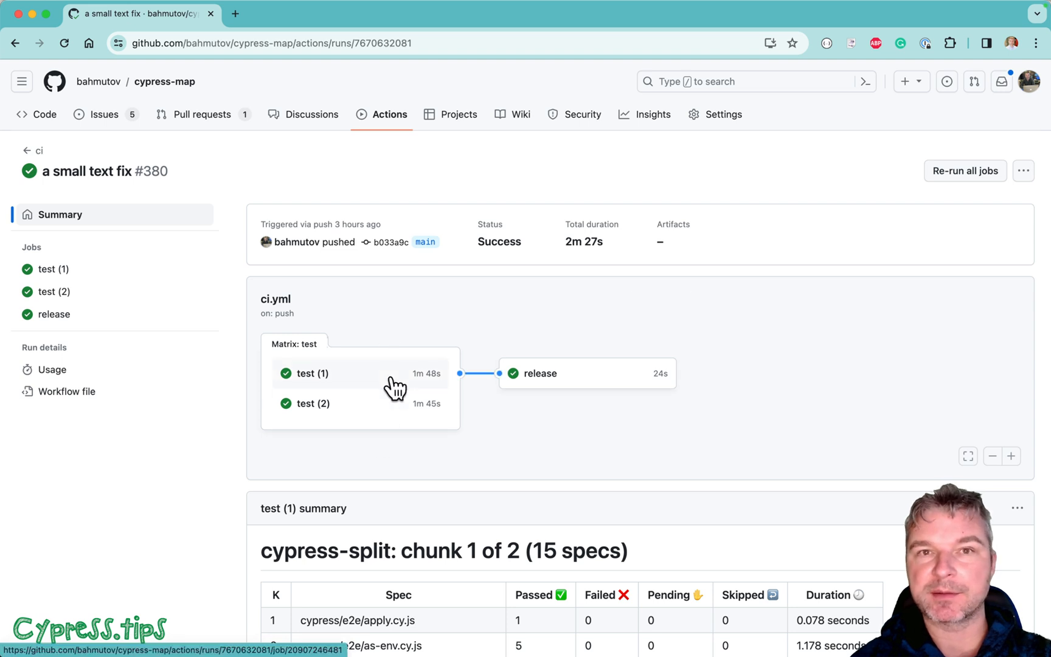
mouse_move(392, 455)
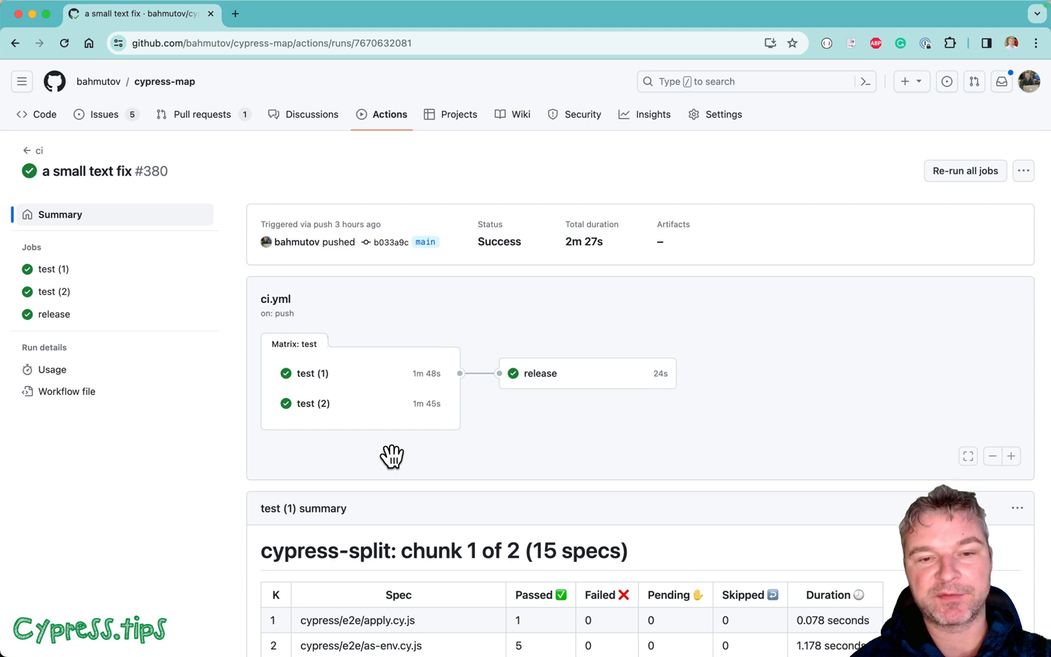
mouse_move(556, 460)
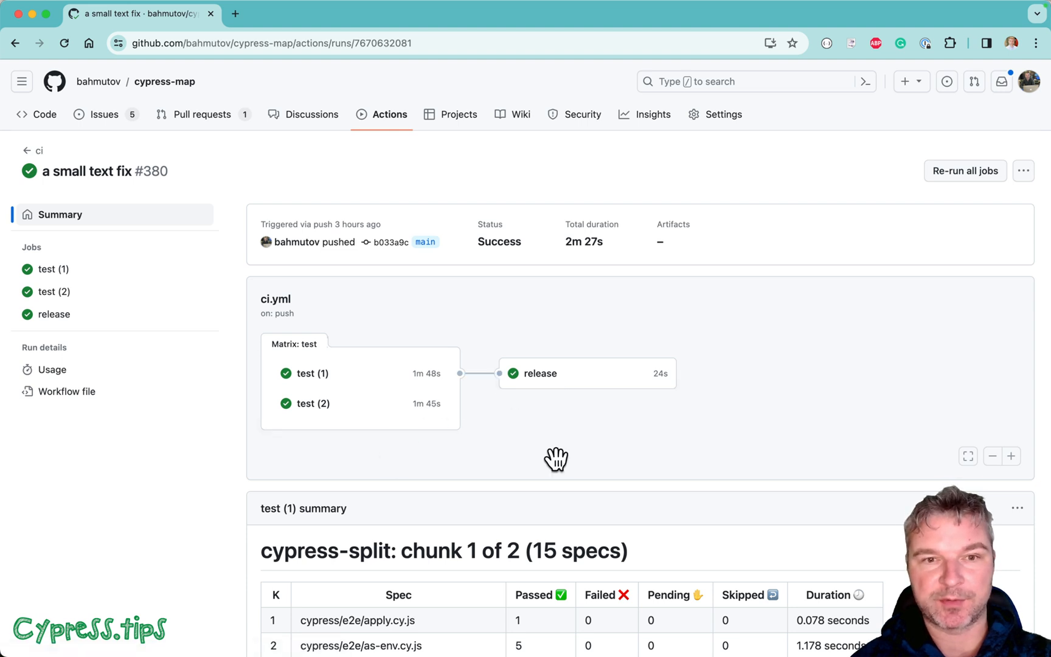
Open the test (1) job log to list its steps, including Cypress tests.
left_click(312, 374)
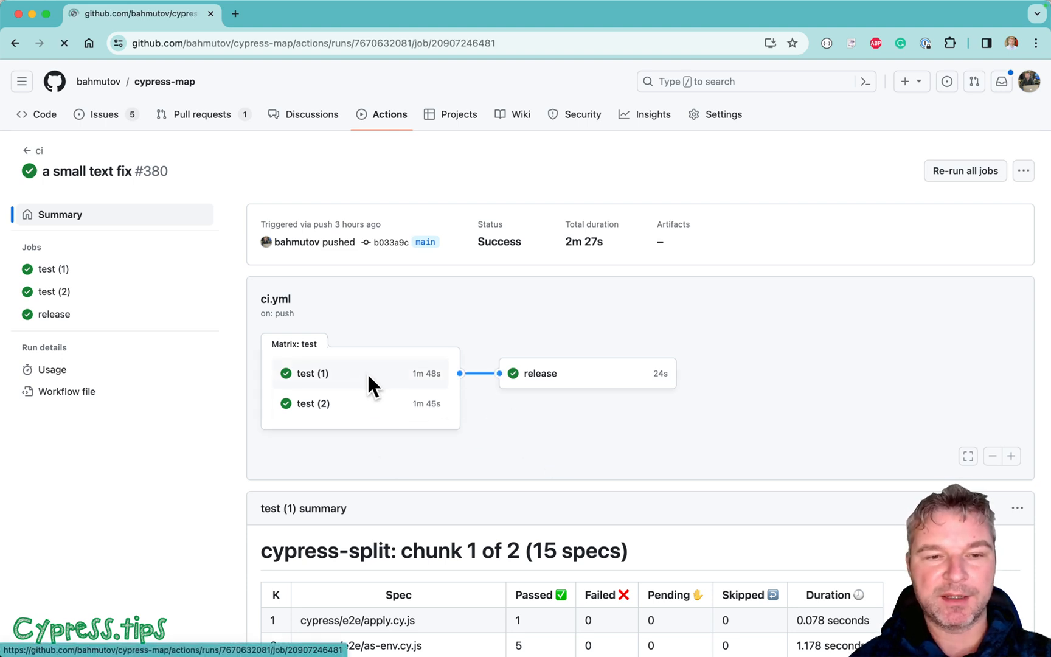
left_click(310, 374)
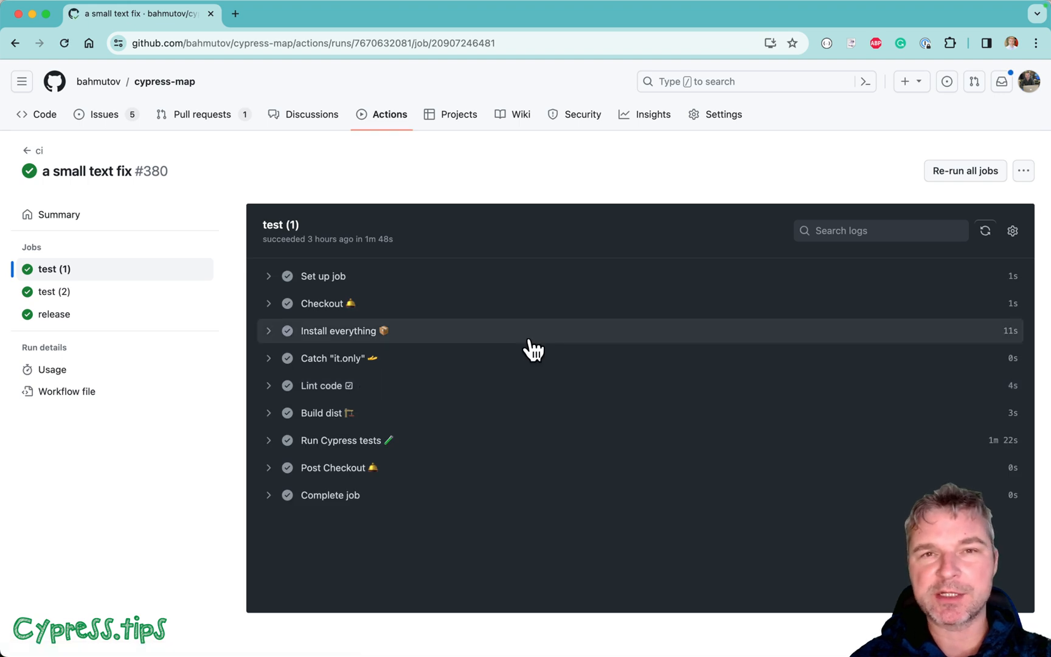
mouse_move(366, 495)
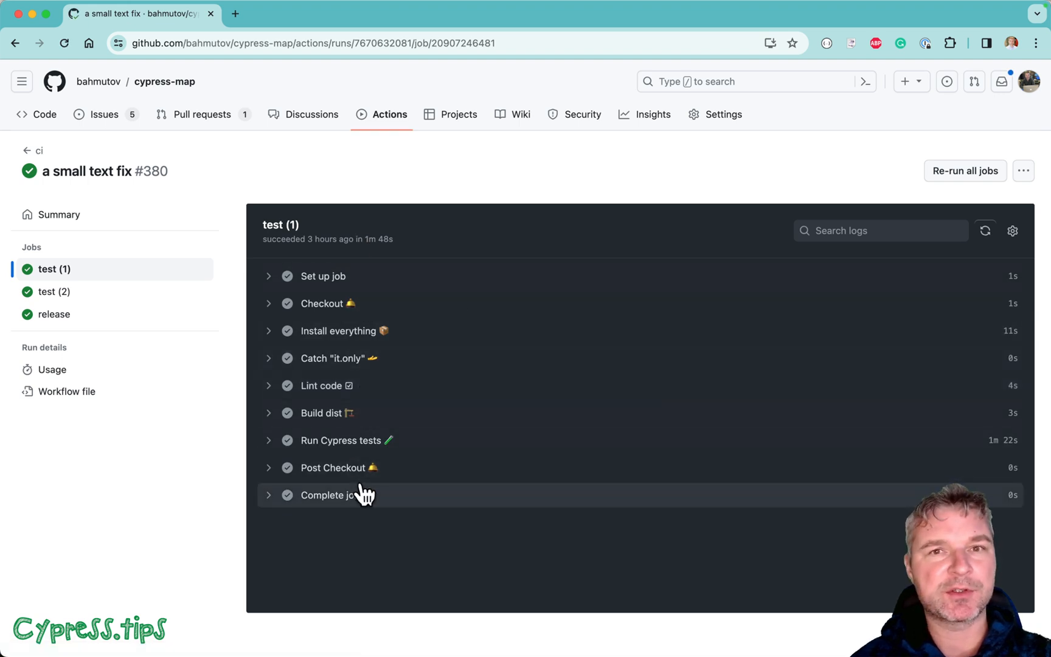
mouse_move(362, 370)
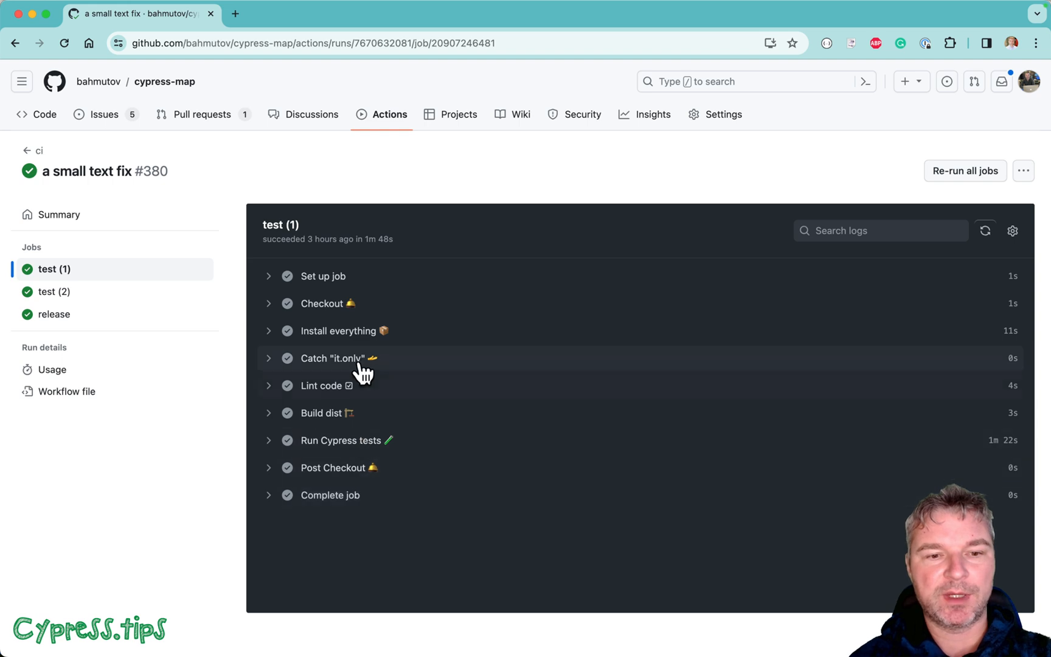
mouse_move(400, 368)
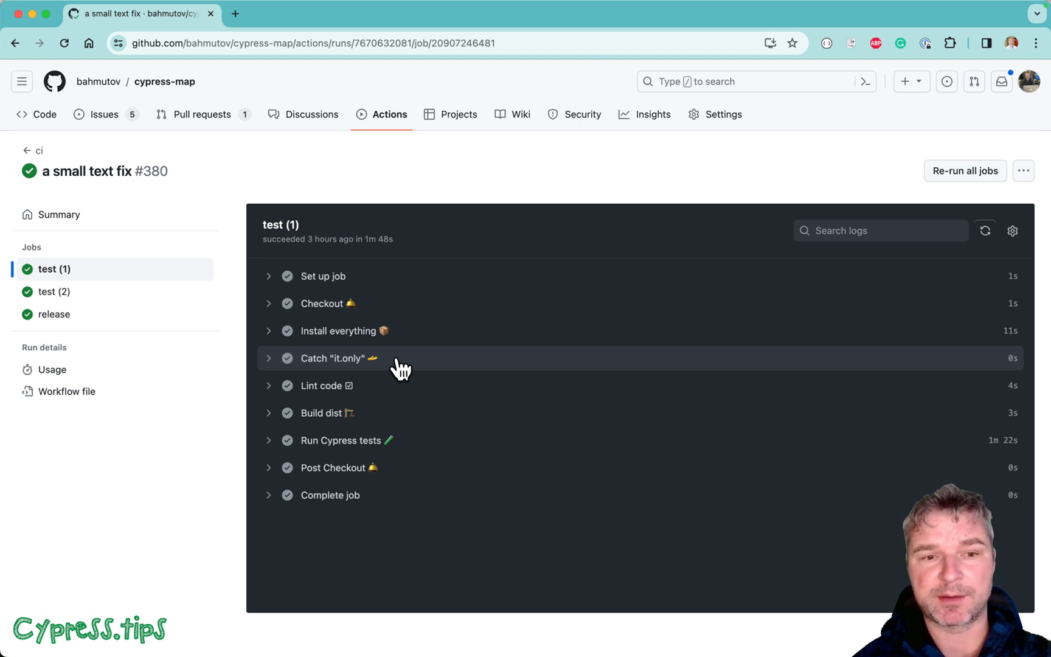
mouse_move(377, 401)
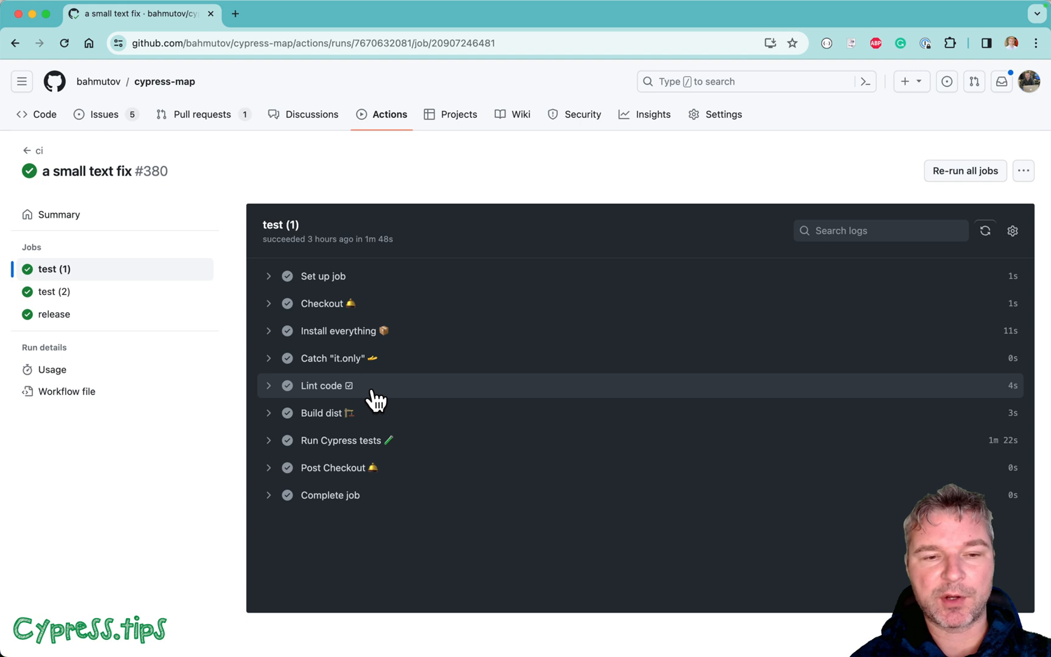
mouse_move(384, 427)
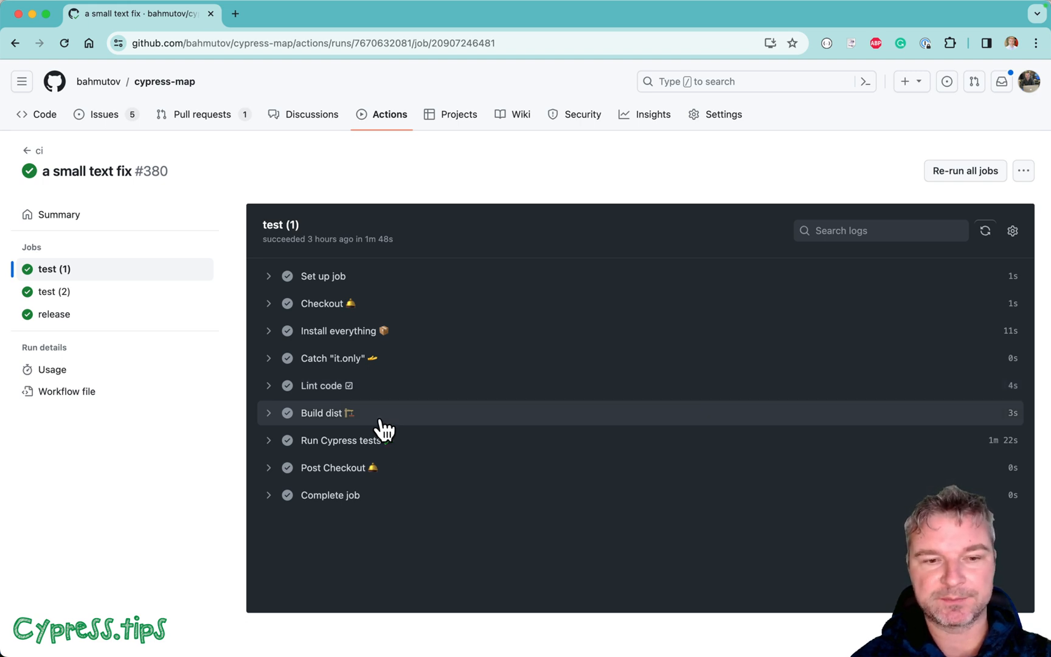
mouse_move(394, 500)
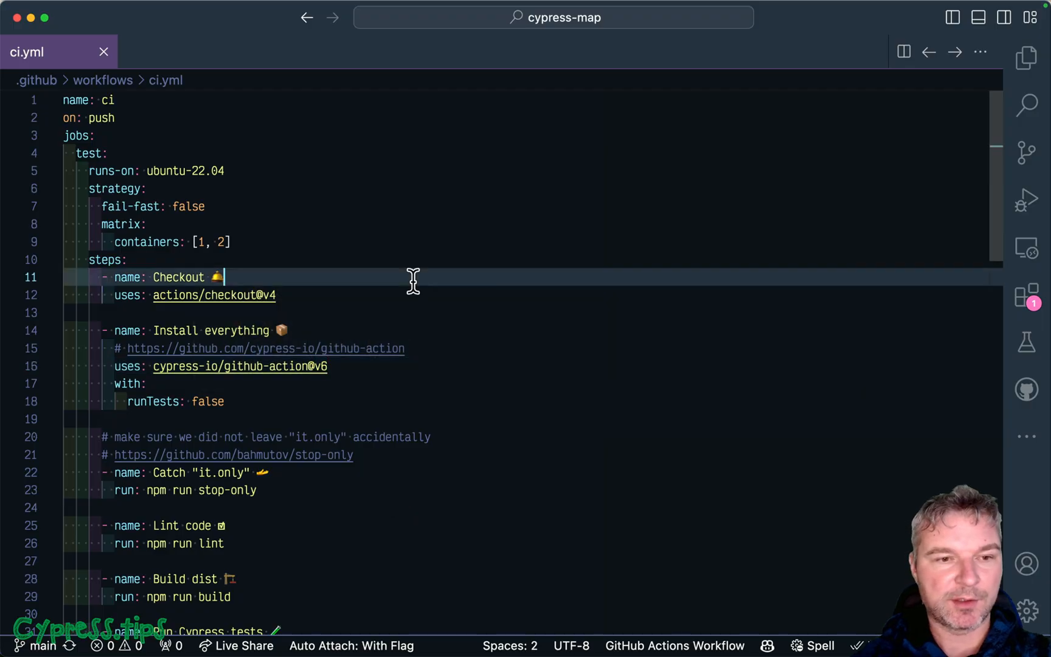
mouse_move(72, 161)
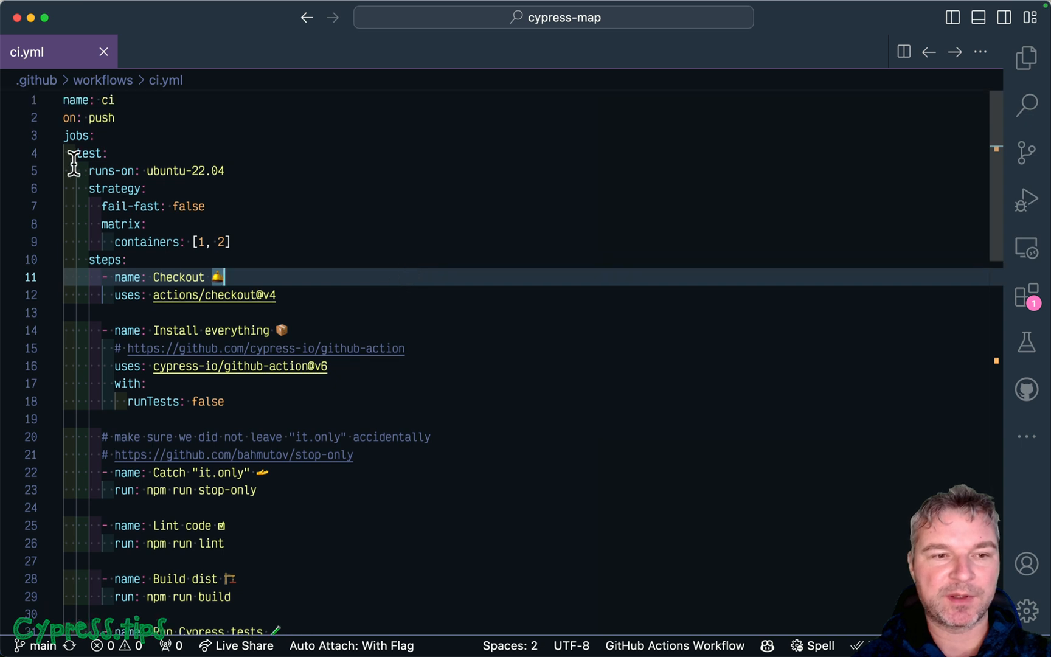
scroll("down", 3)
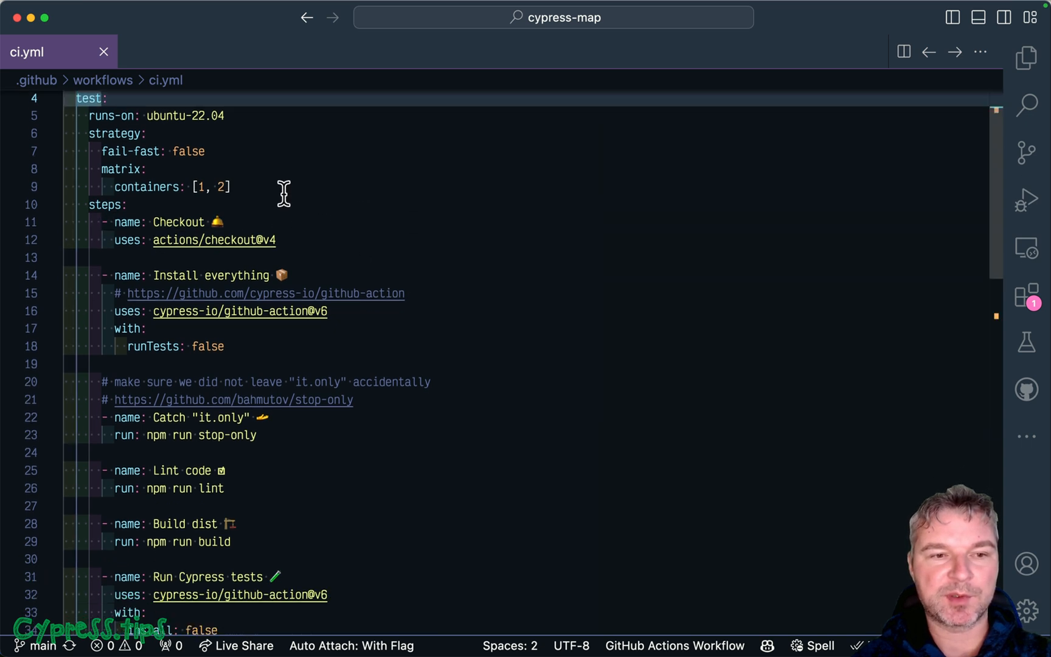
scroll("up", 3)
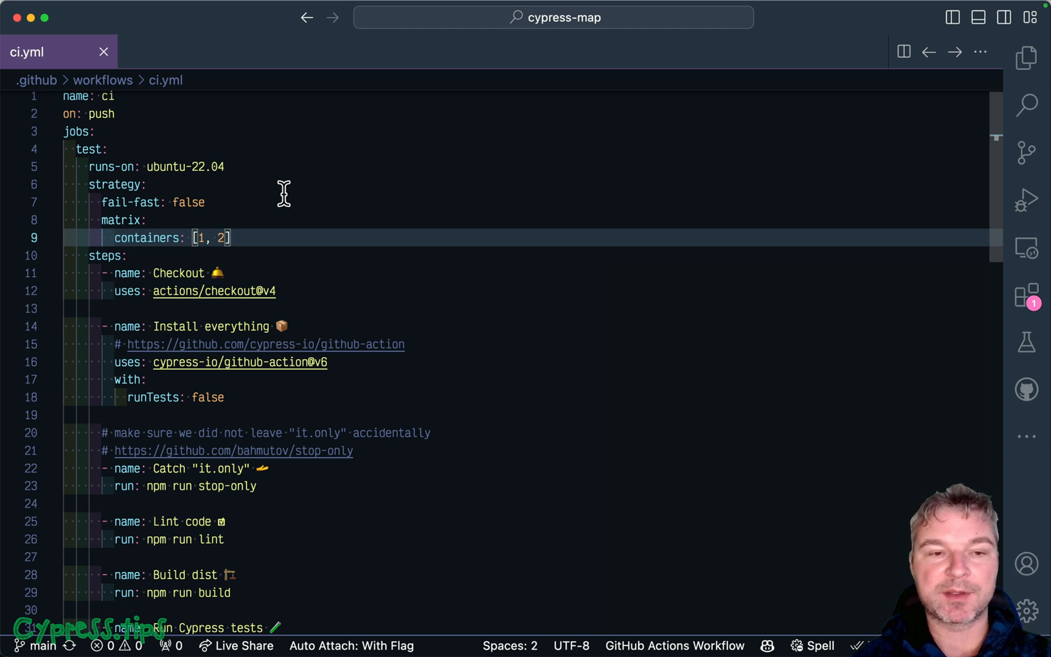
scroll("down", 3)
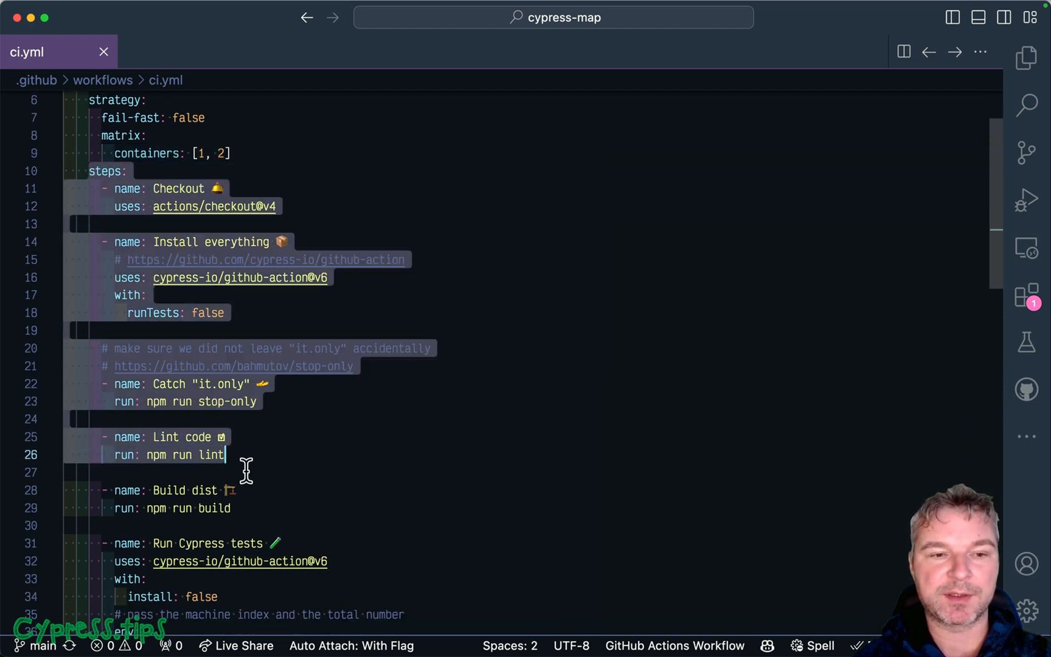
scroll("down", 3)
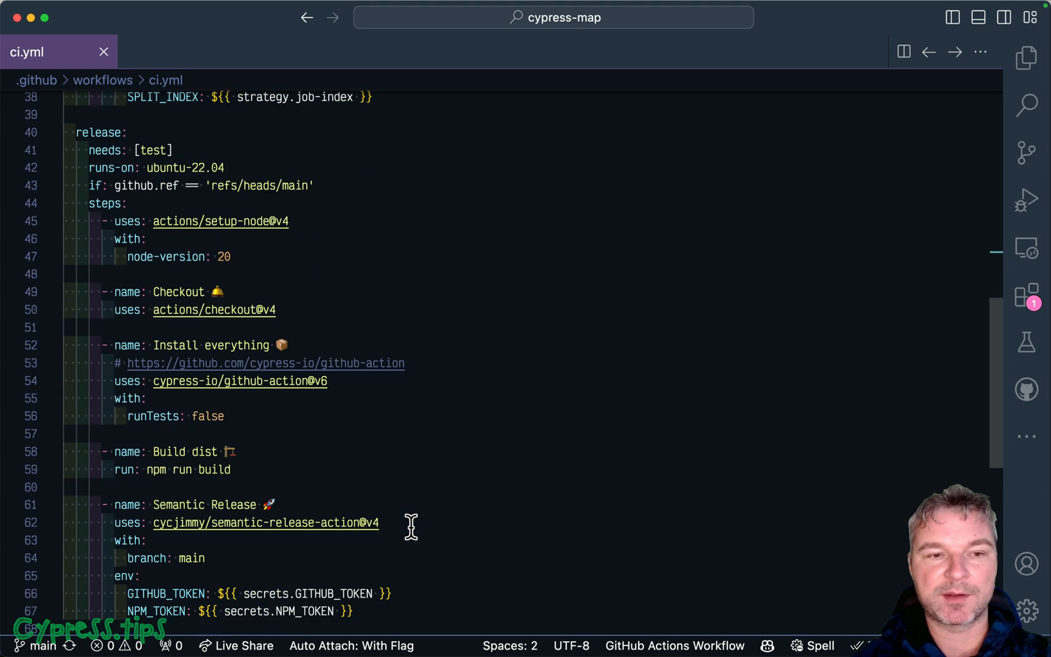
mouse_move(397, 205)
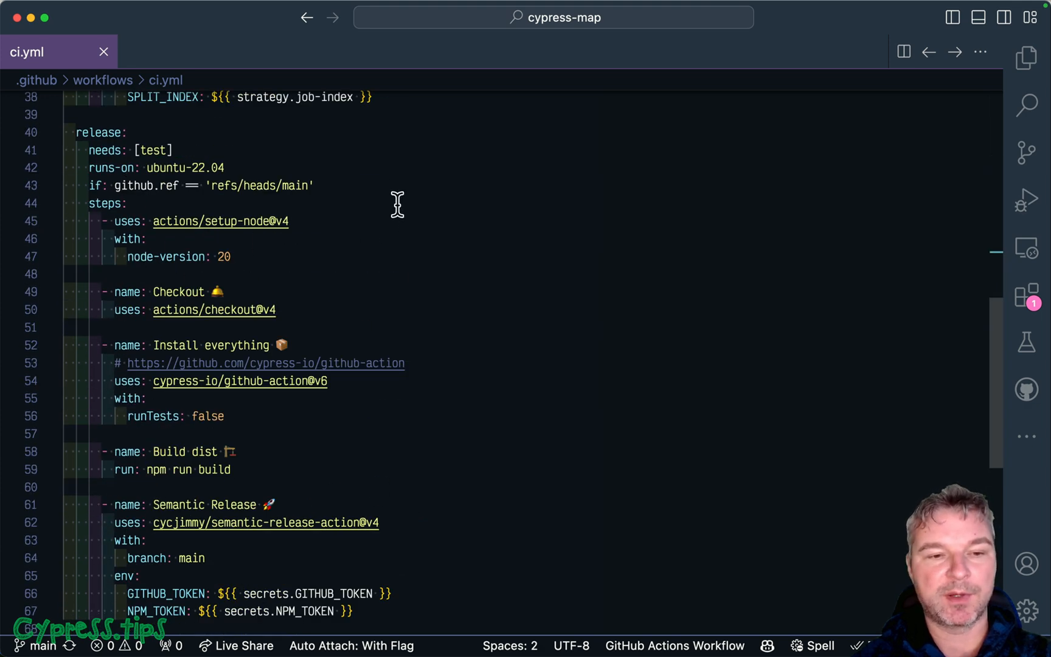
mouse_move(445, 525)
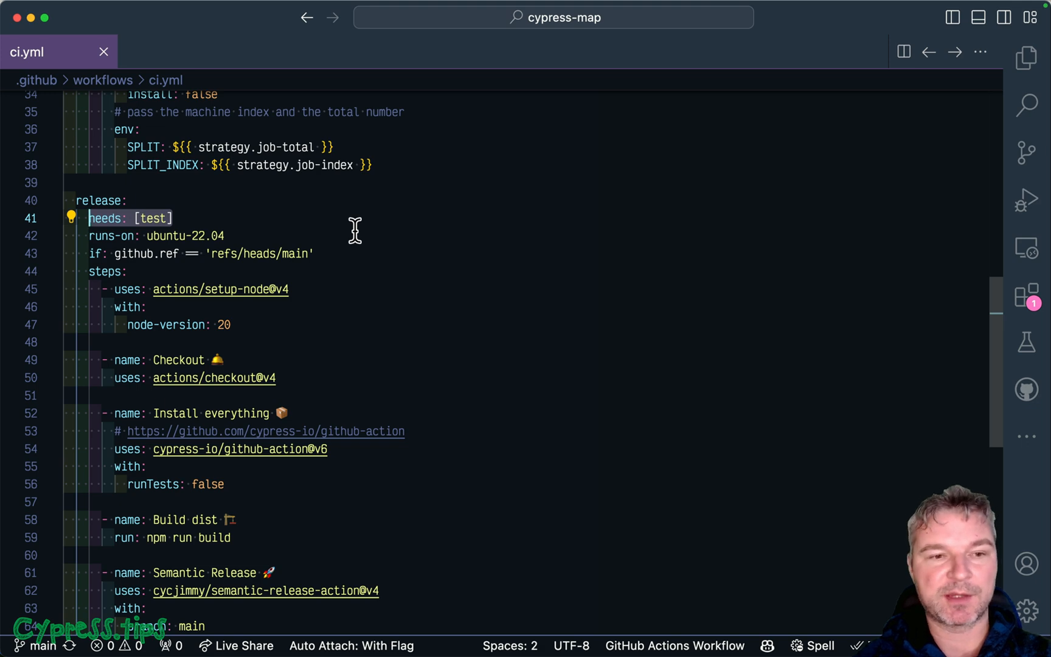
scroll("up", 3)
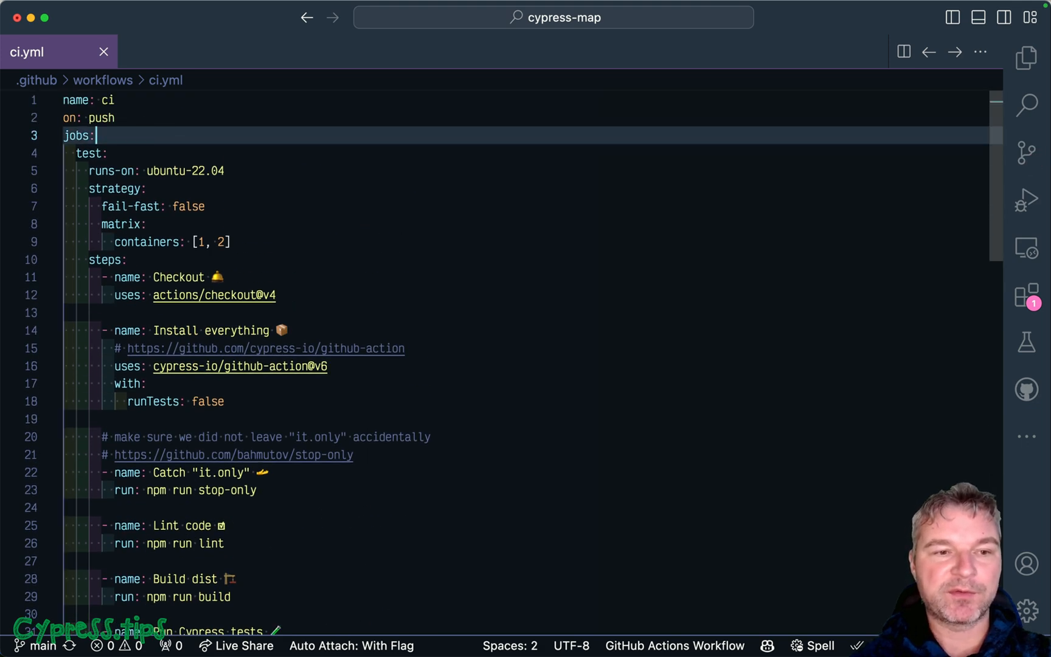
Create a lint job with checkout, install, stop-only and lint steps, removing them from test.
type("lint")
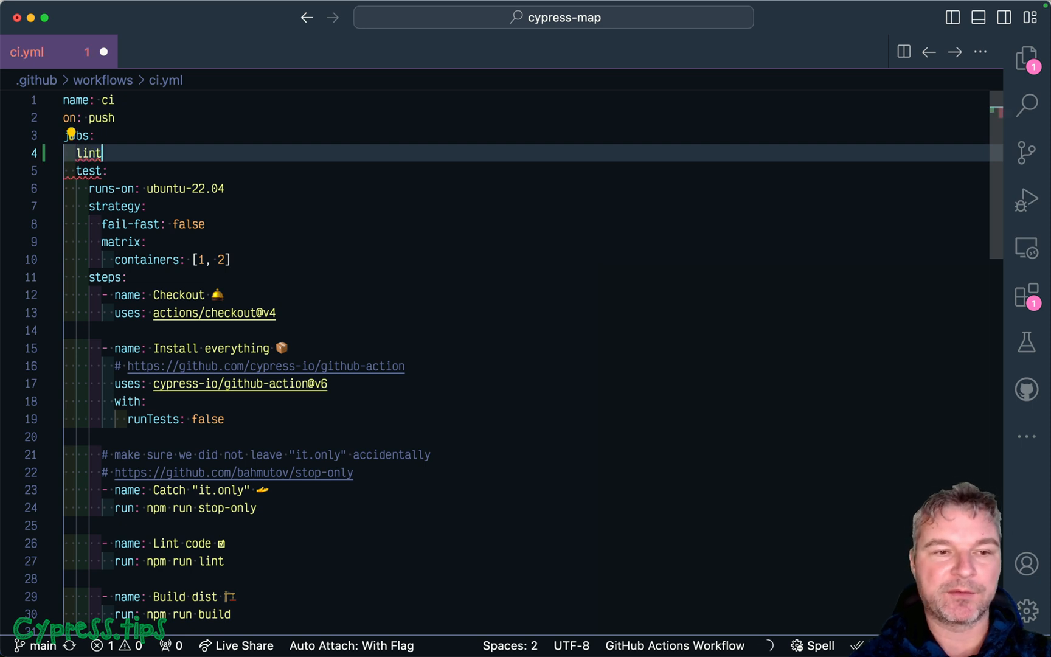
key("Enter")
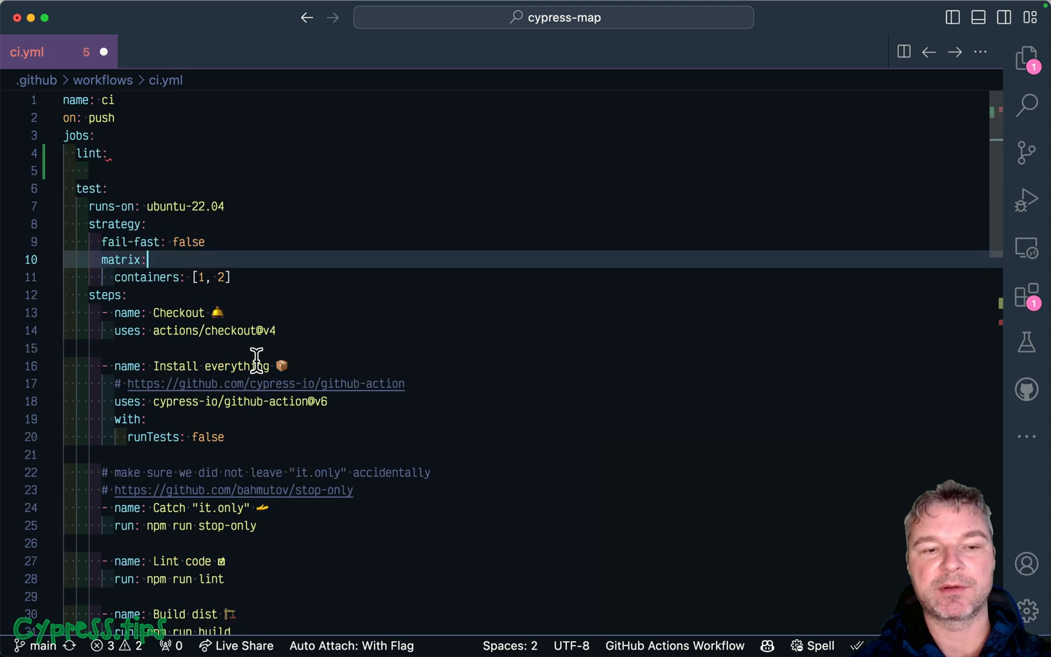
scroll("down", 3)
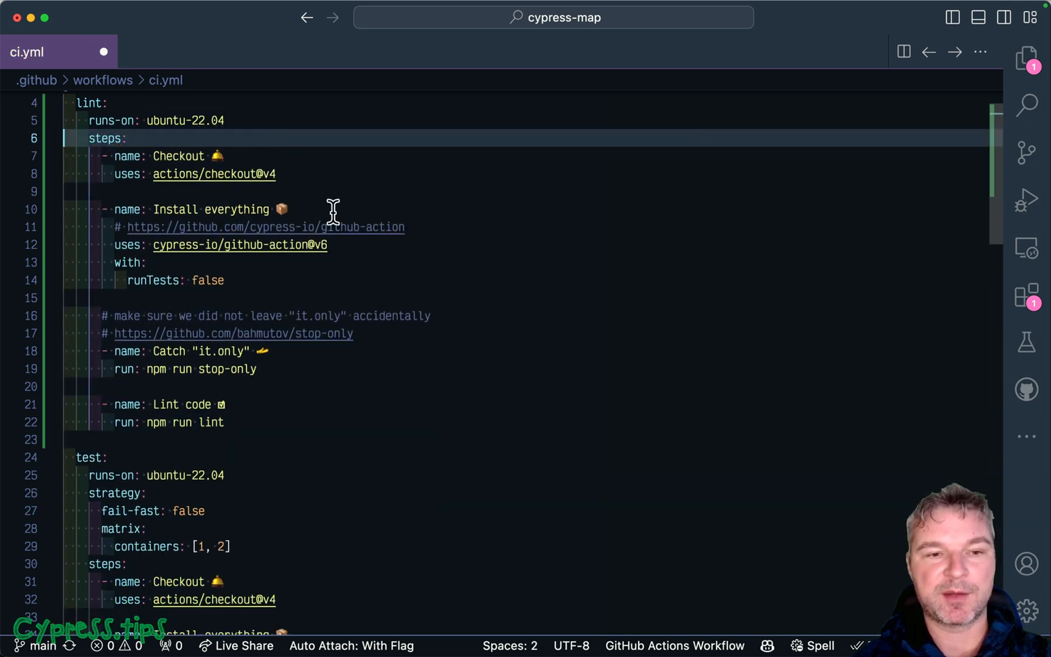
mouse_move(257, 277)
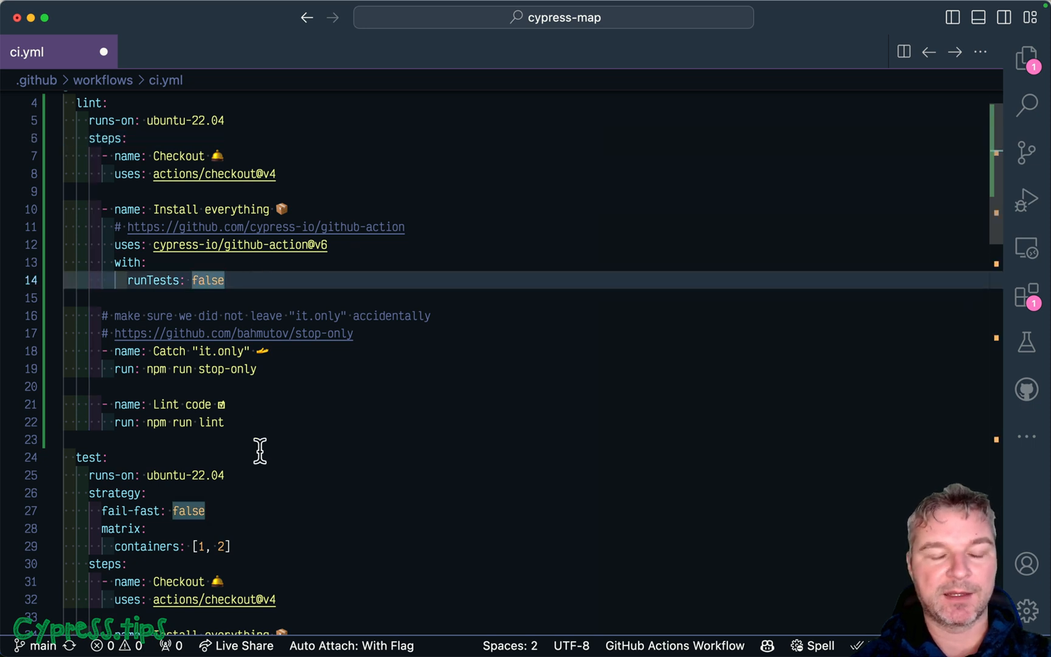
mouse_move(255, 421)
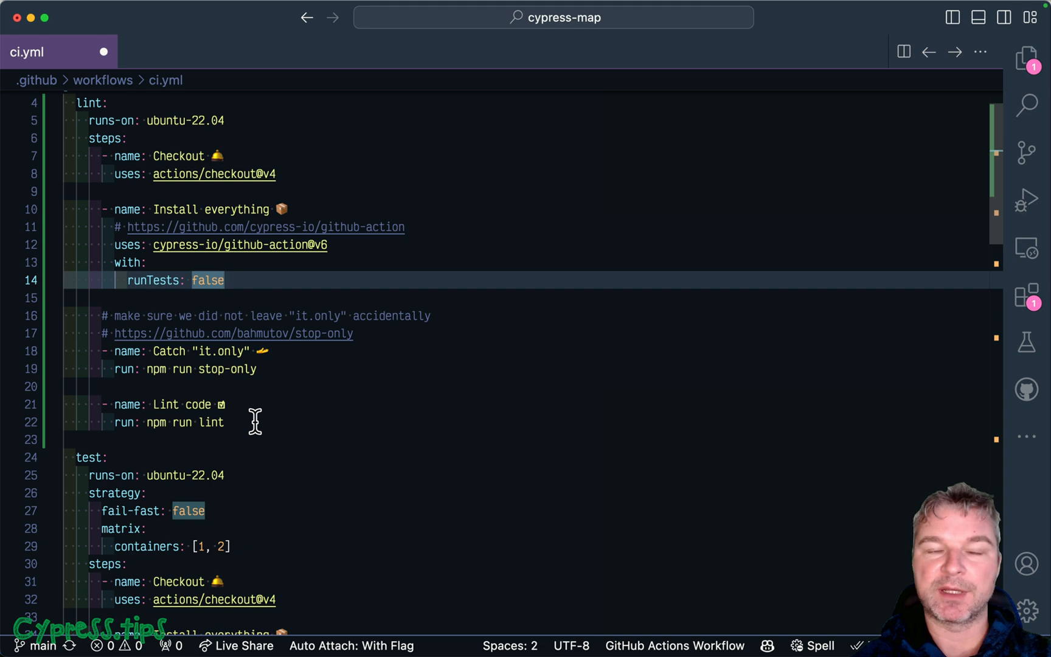
scroll("down", 3)
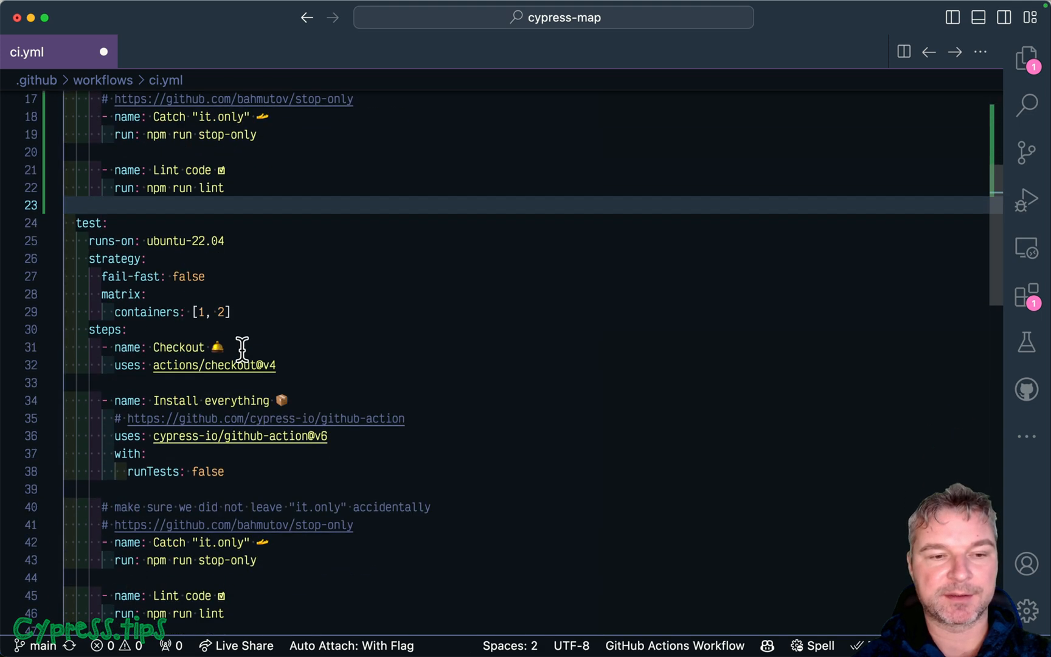
scroll("down", 3)
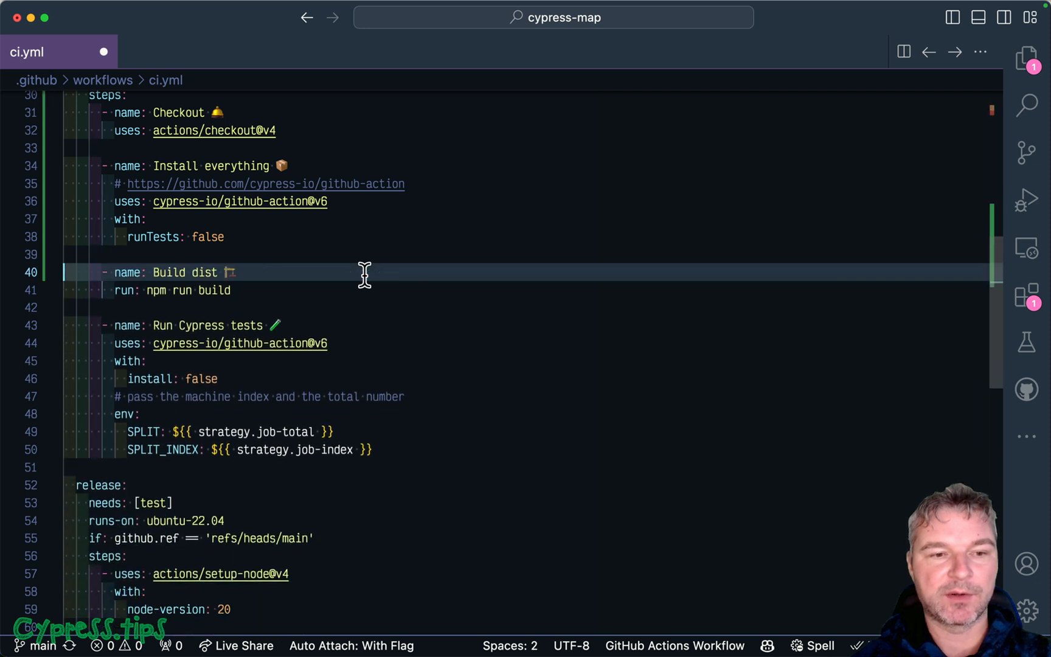
scroll("up", 3)
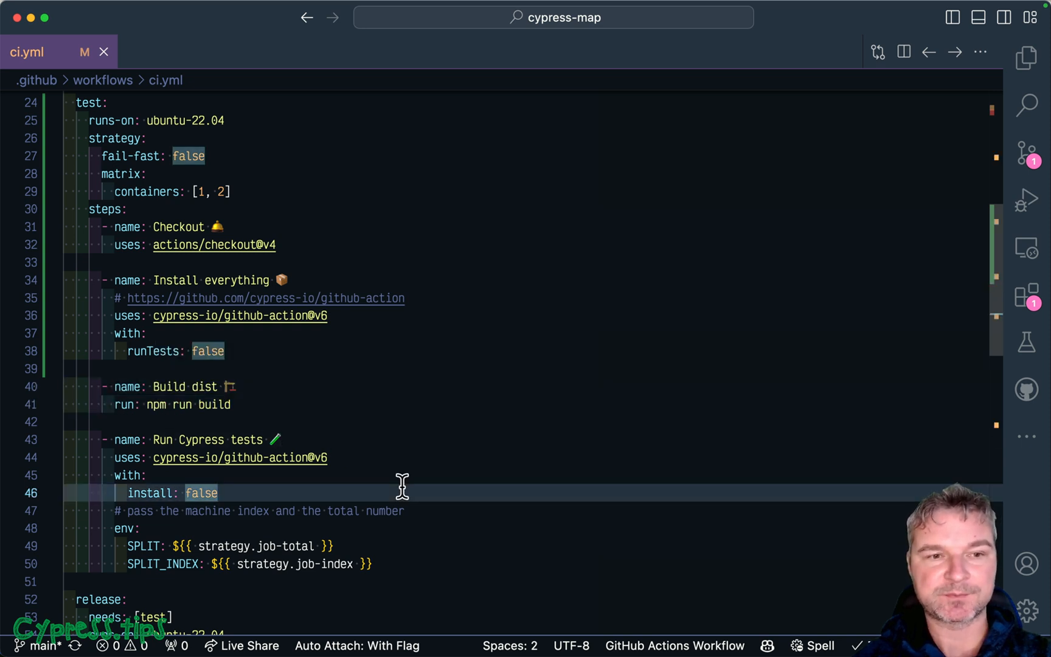
Change the release job's needs to [lint, test].
scroll("up", 3)
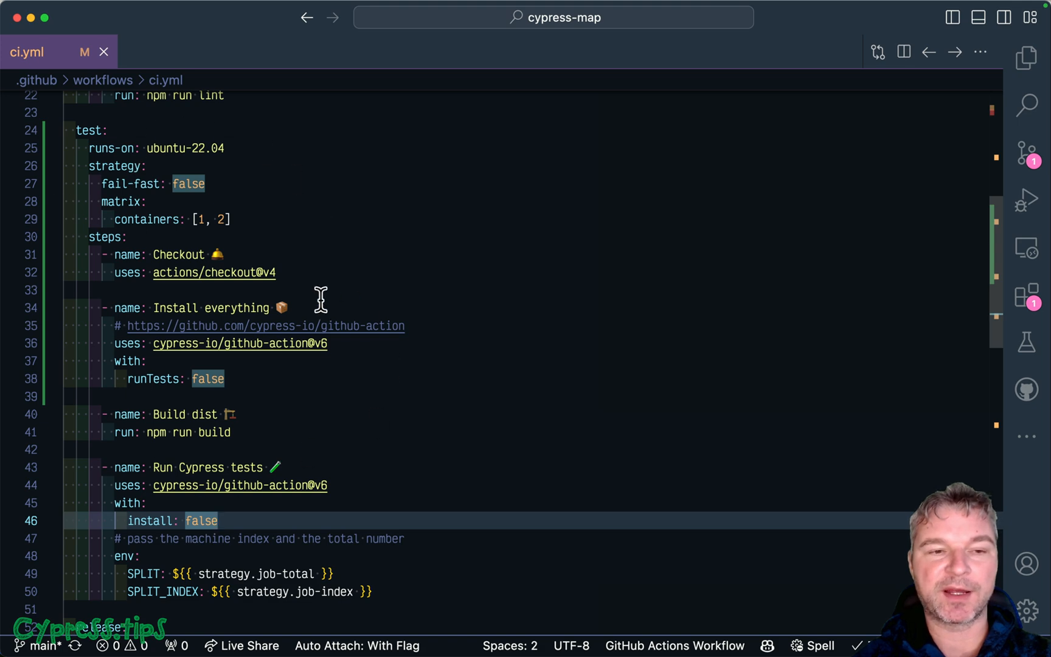
scroll("down", 3)
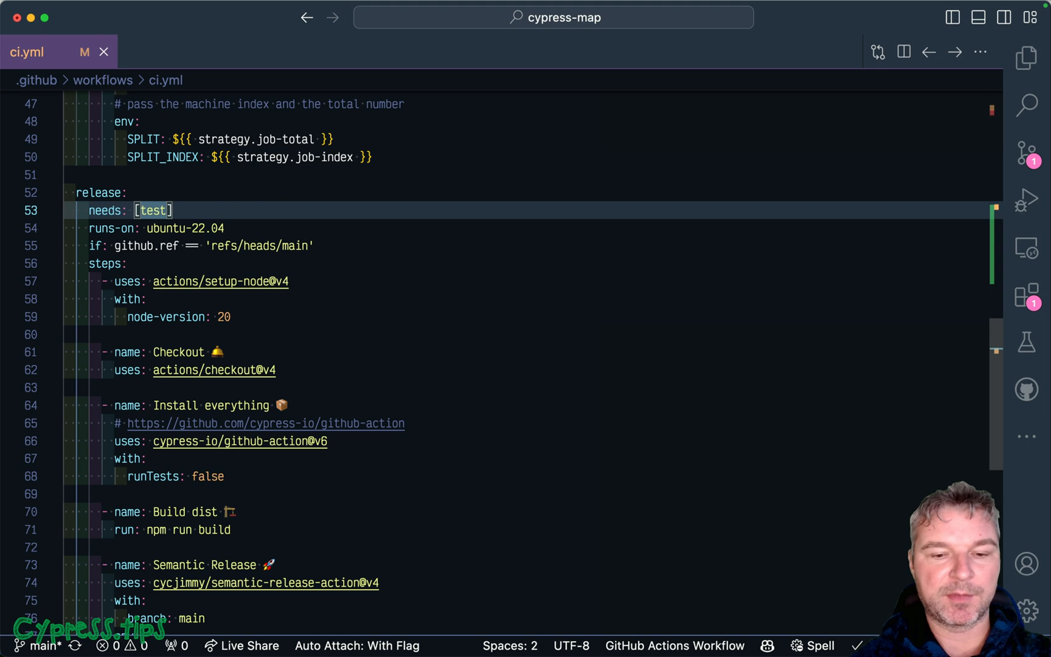
type("lint,")
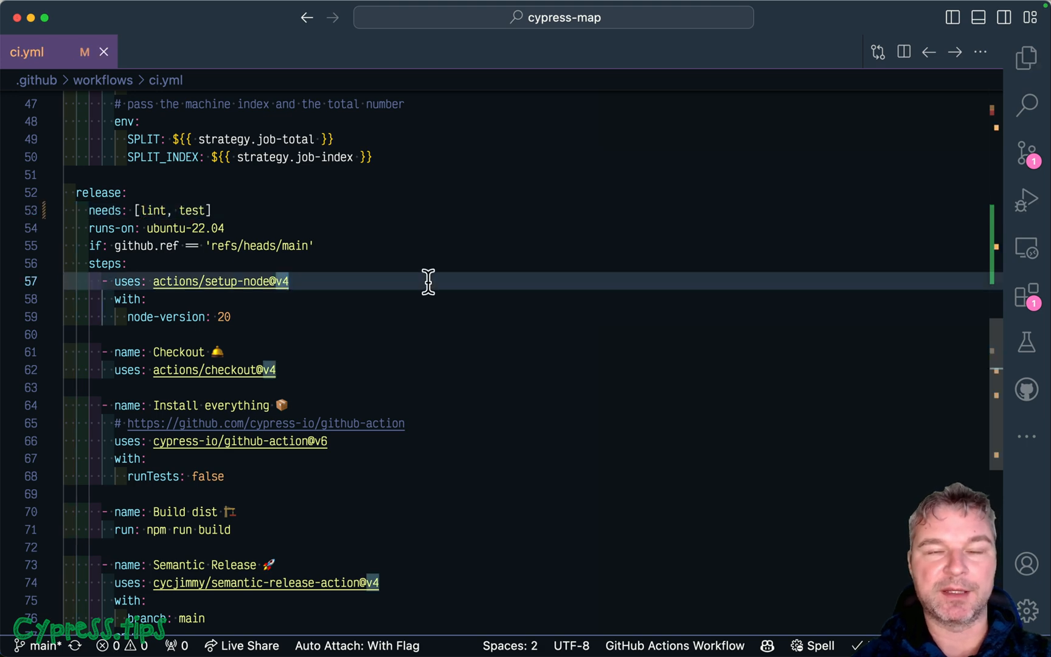
scroll("up", 3)
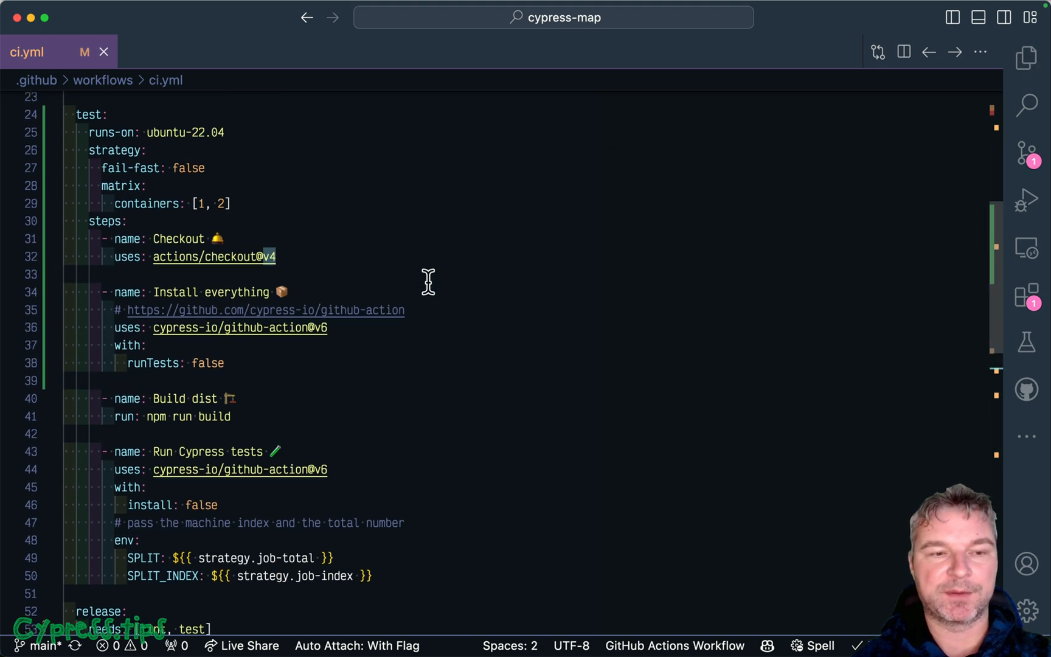
scroll("up", 3)
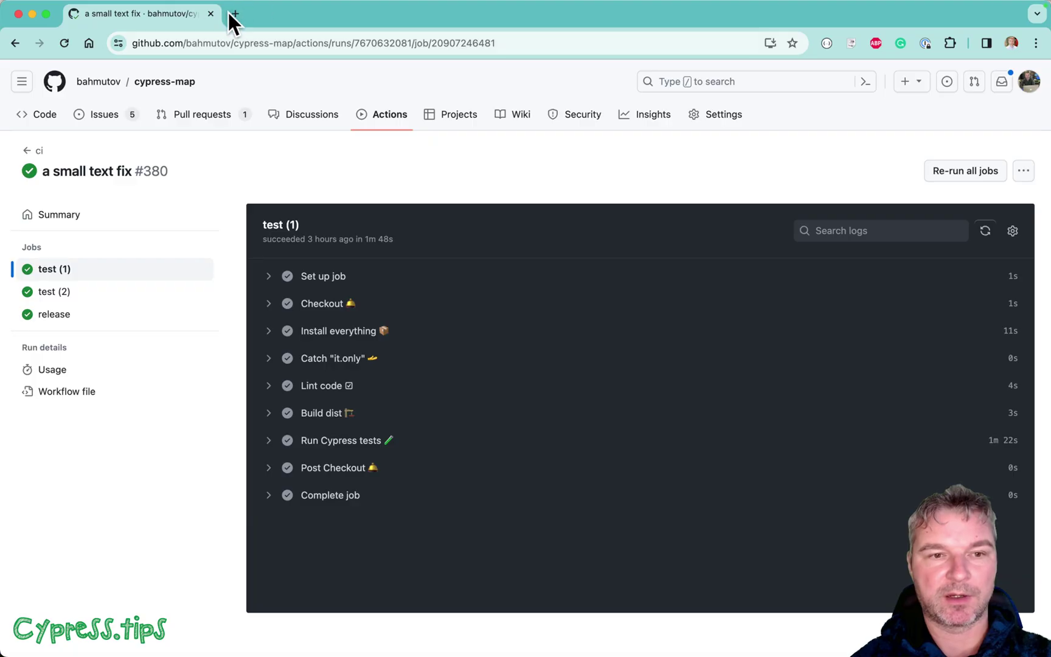
Open github.com/bahmutov/cypress-workflows in a new tab and scroll to the Split example.
left_click(234, 13)
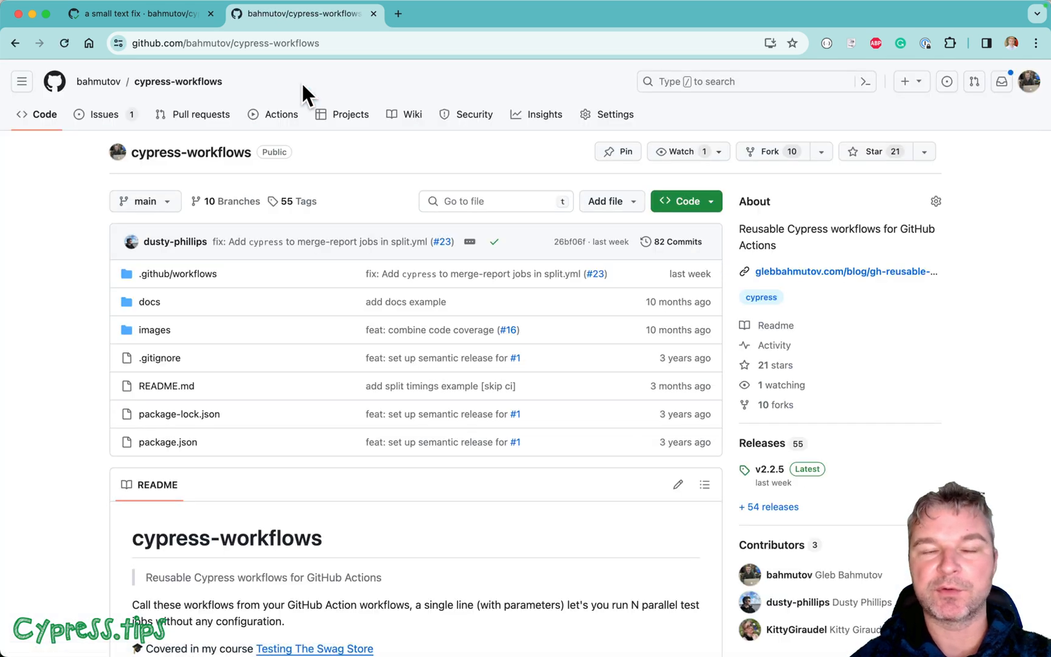
mouse_move(354, 172)
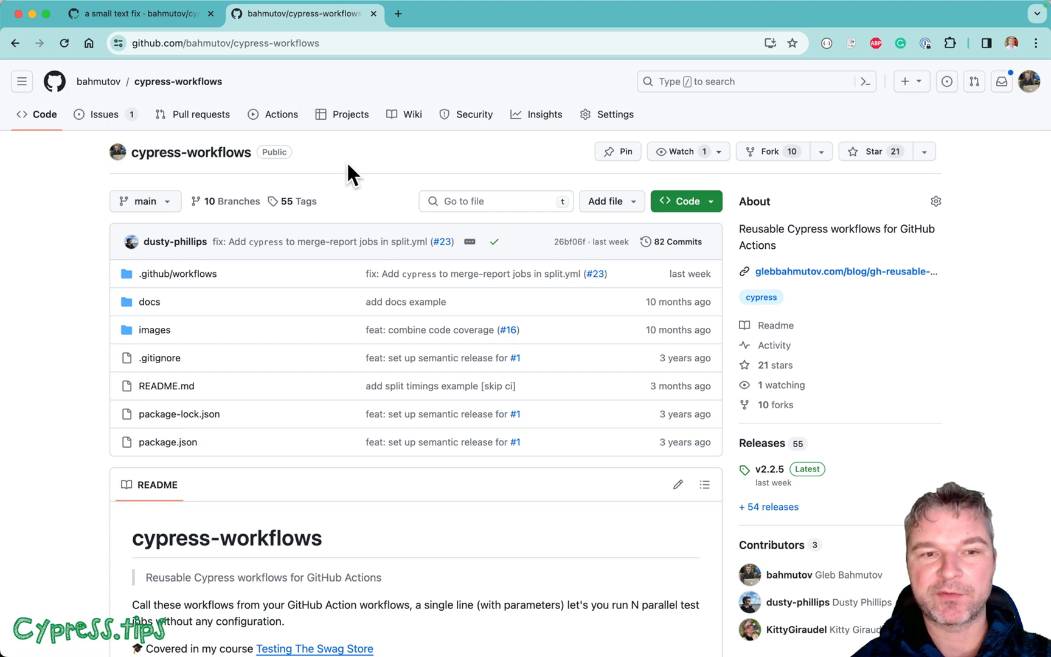
mouse_move(360, 188)
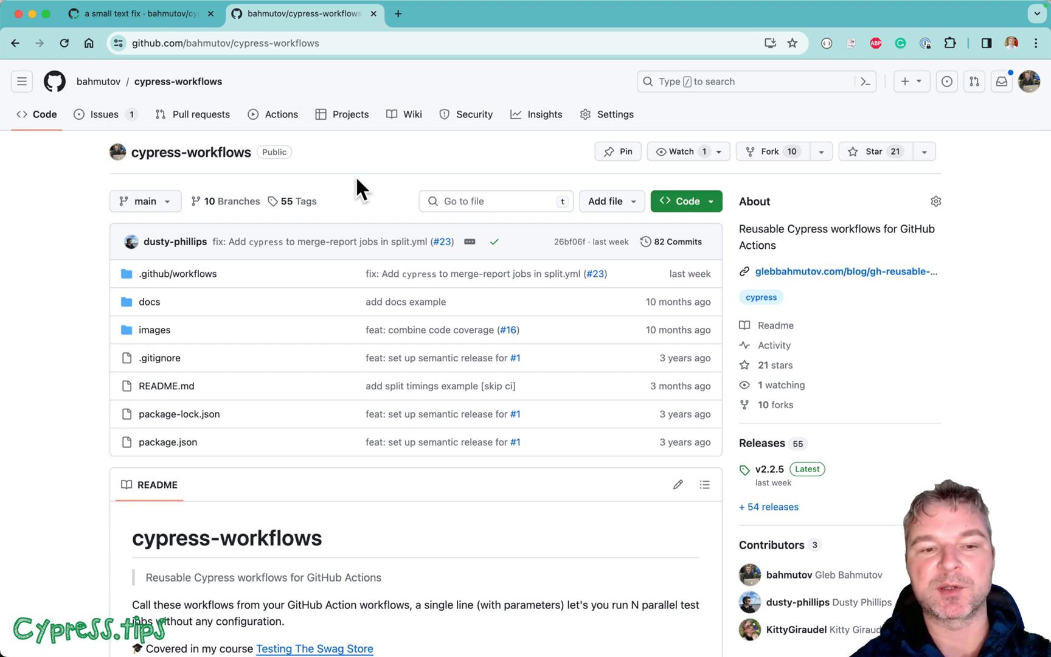
scroll("down", 3)
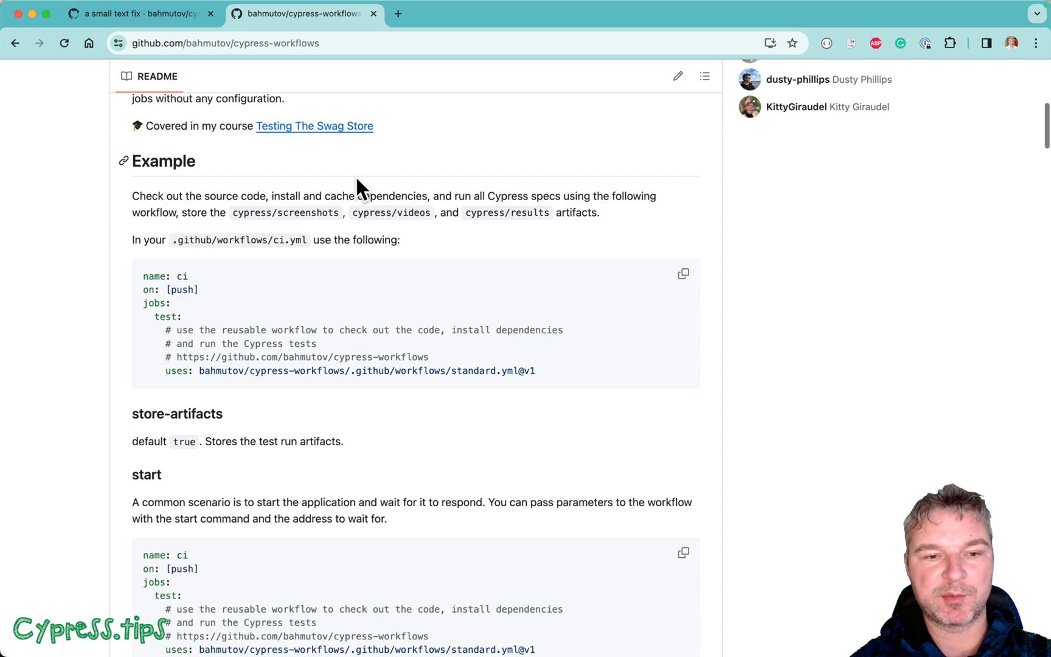
scroll("down", 3)
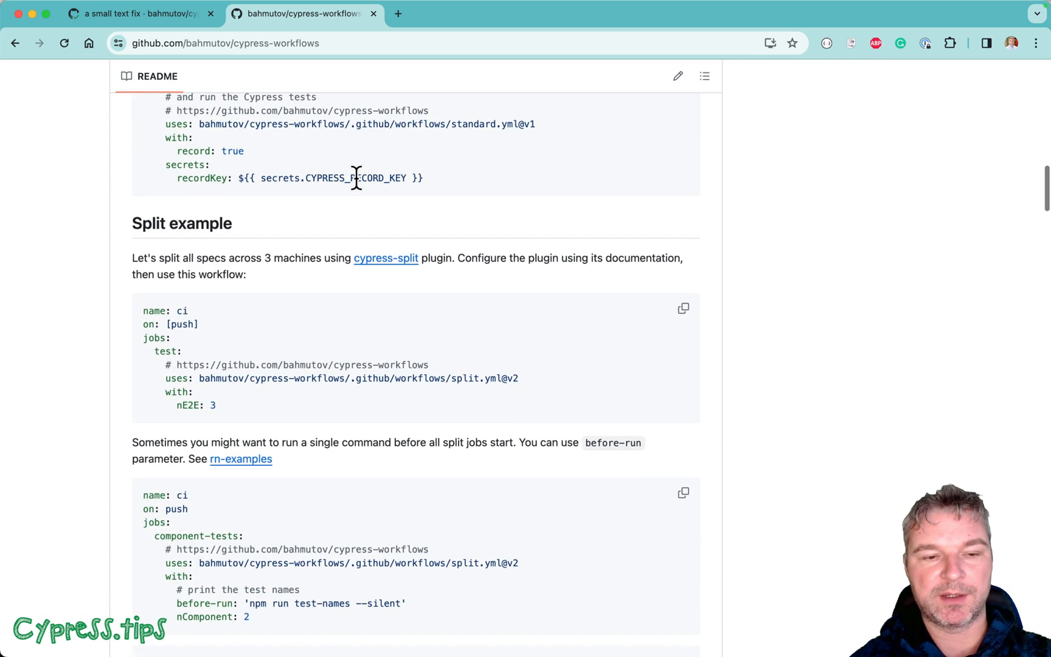
scroll("down", 3)
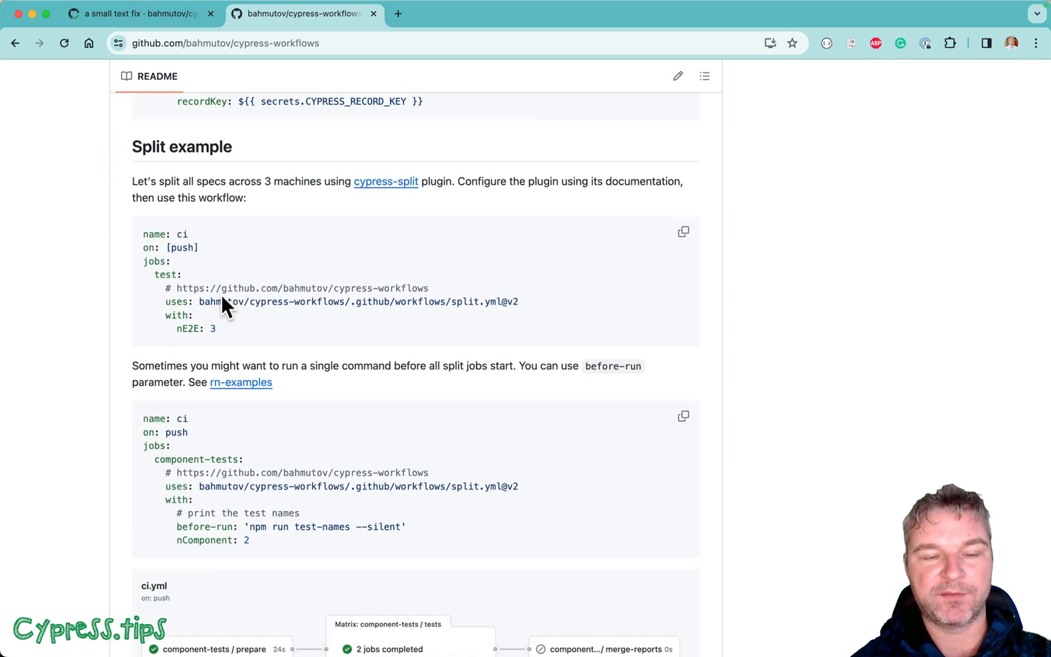
mouse_move(240, 339)
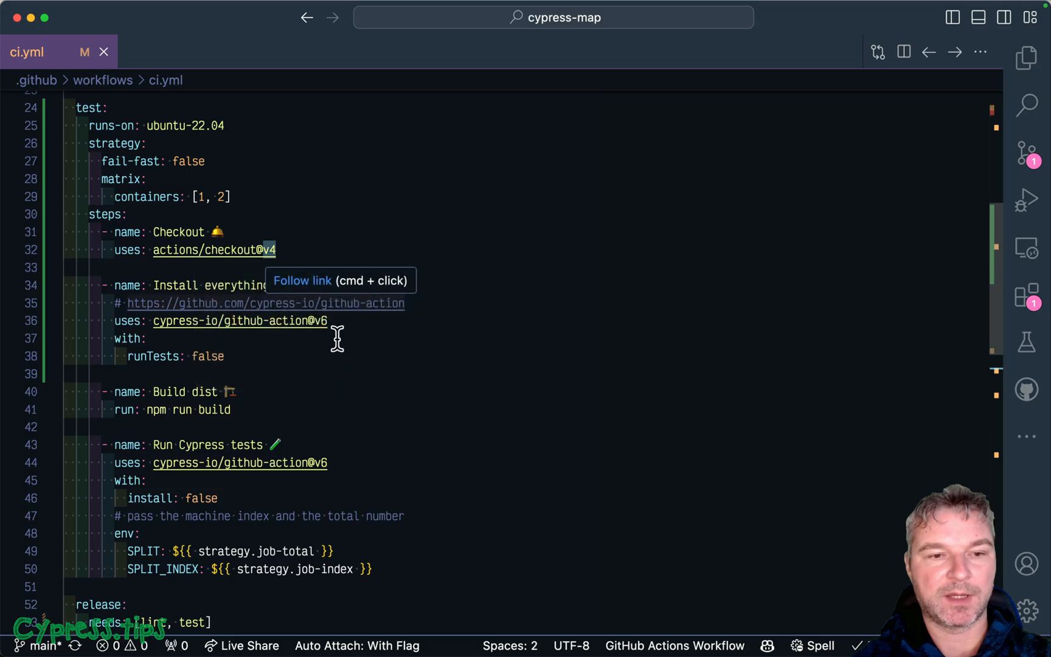
Paste the split.yml@v2 example with nE2E: 3 under the test job in ci.yml.
scroll("up", 3)
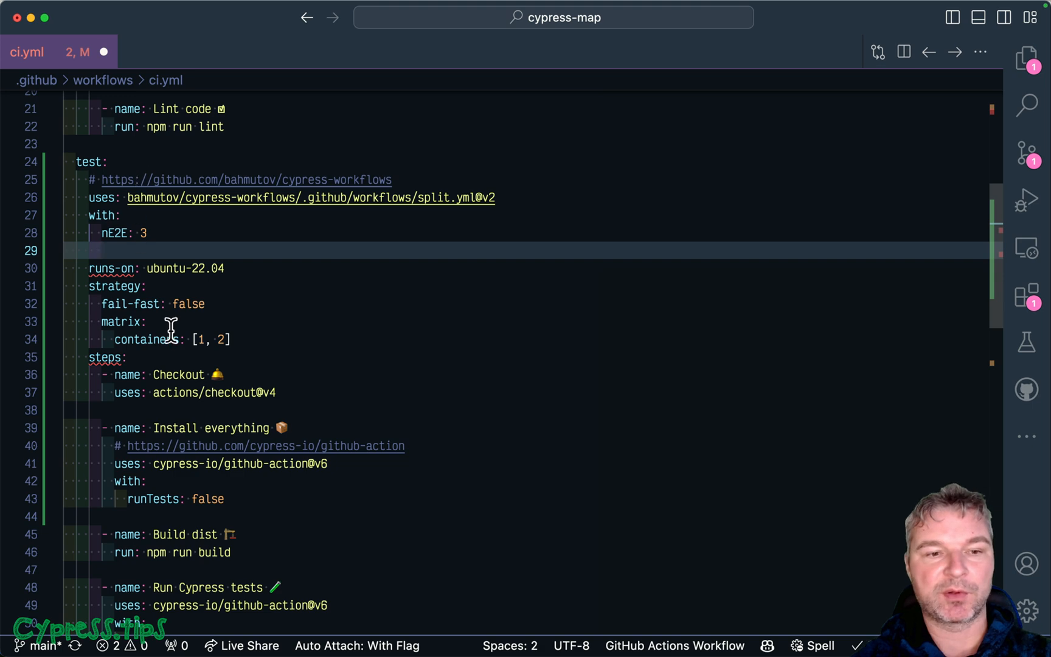
scroll("down", 3)
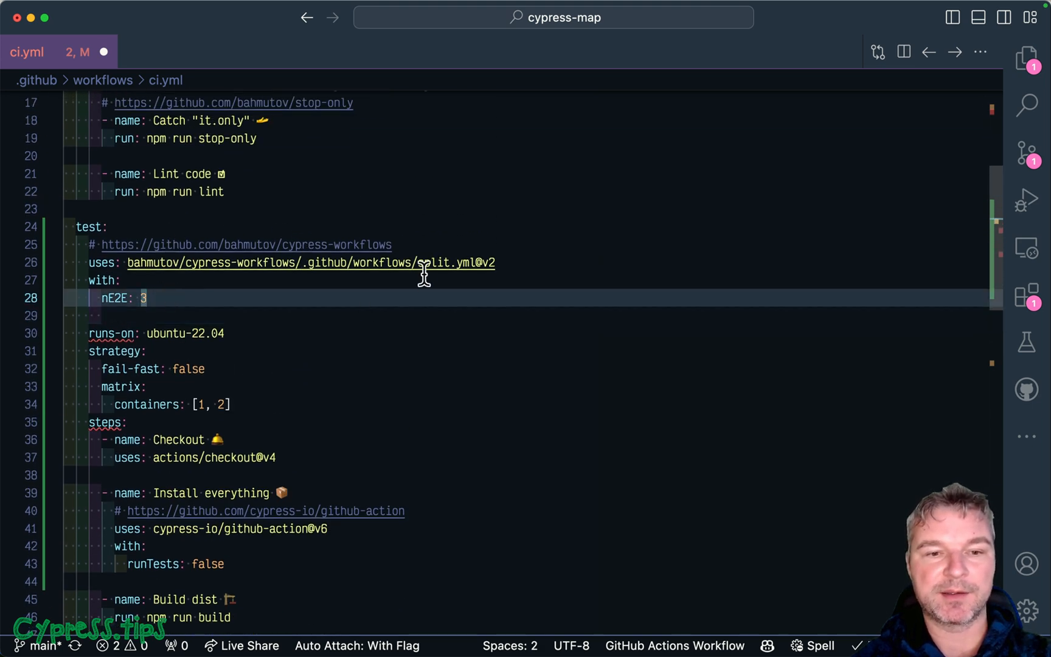
mouse_move(385, 268)
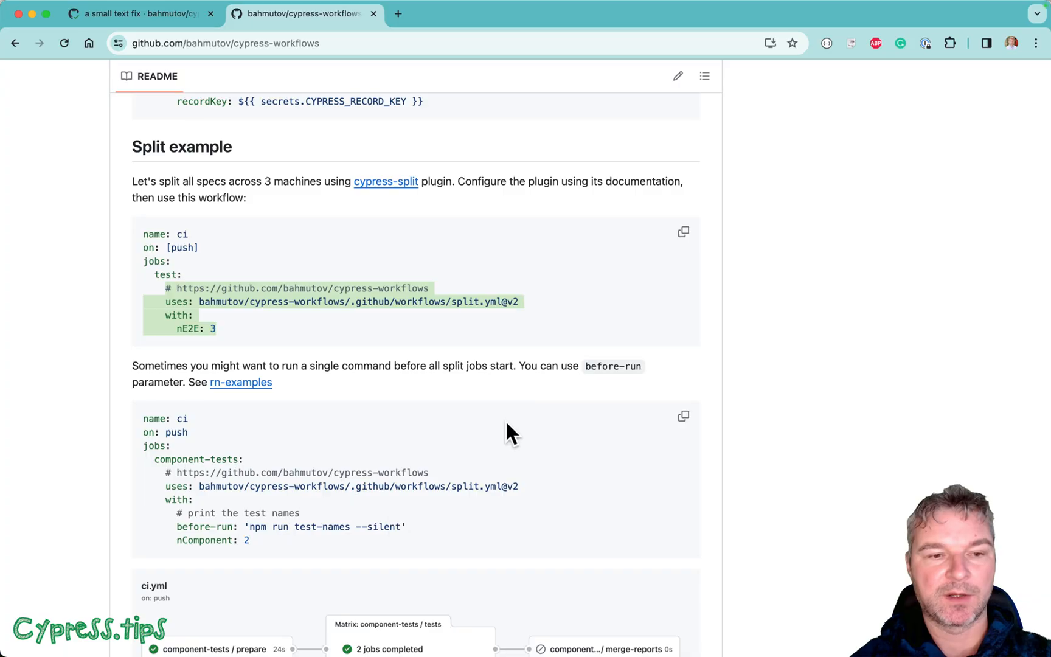
Open .github/workflows/split.yml and review its inputs such as nE2E and before-run.
scroll("down", 3)
type("build")
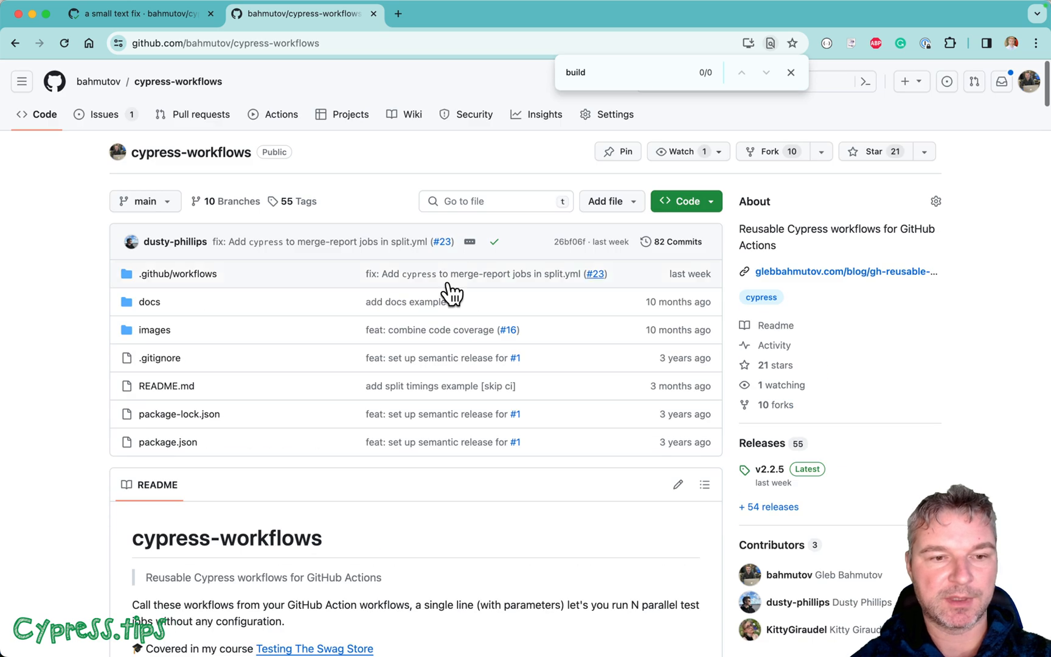
left_click(177, 273)
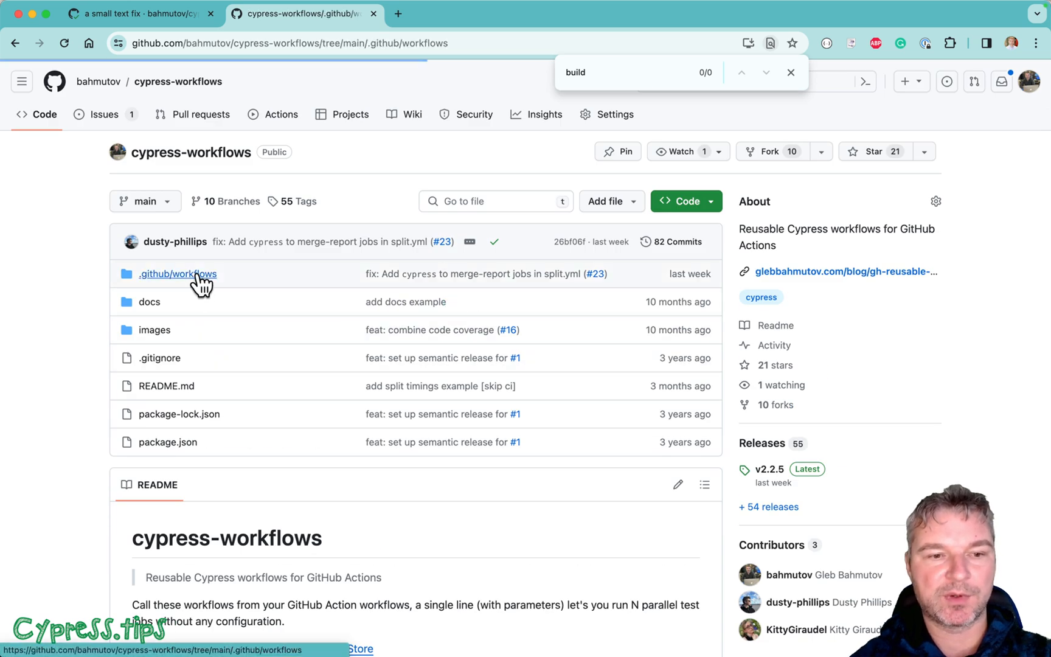
left_click(177, 274)
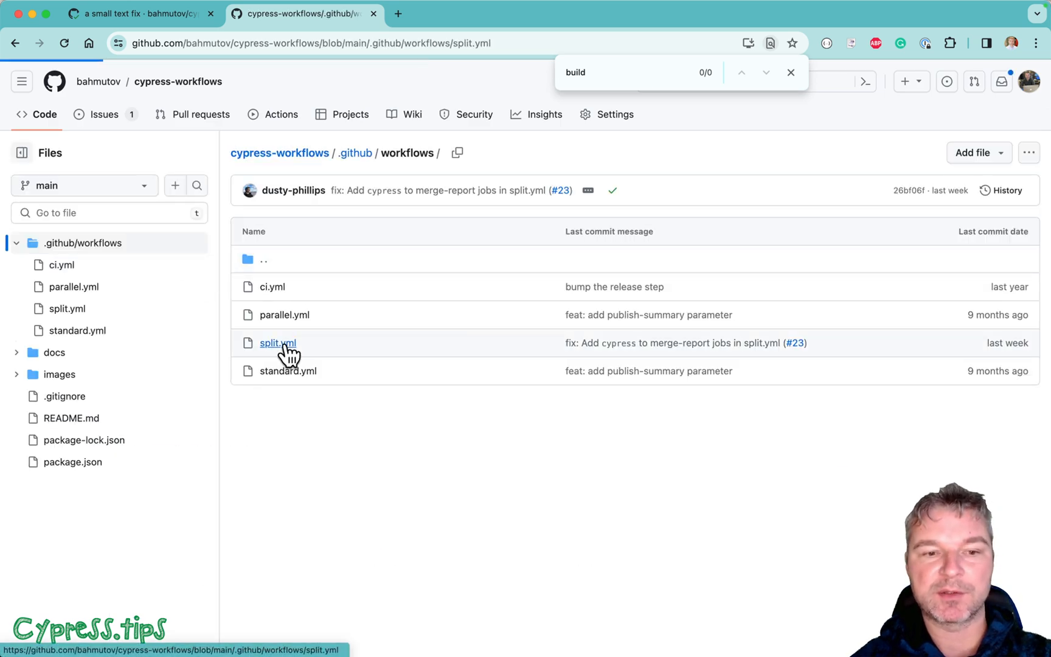
left_click(276, 343)
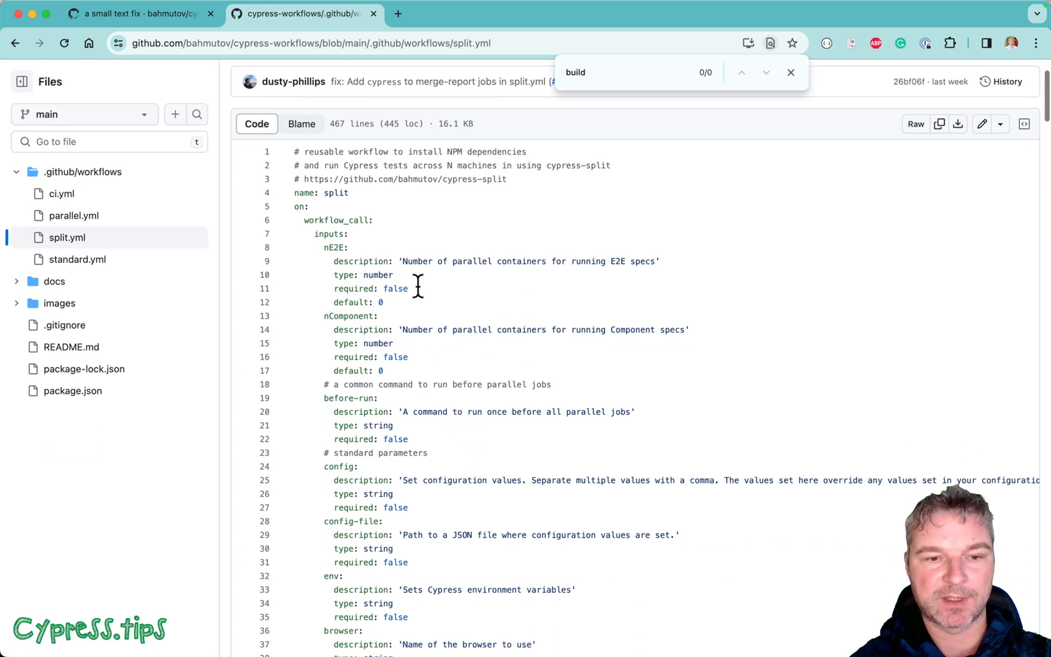
scroll("down", 3)
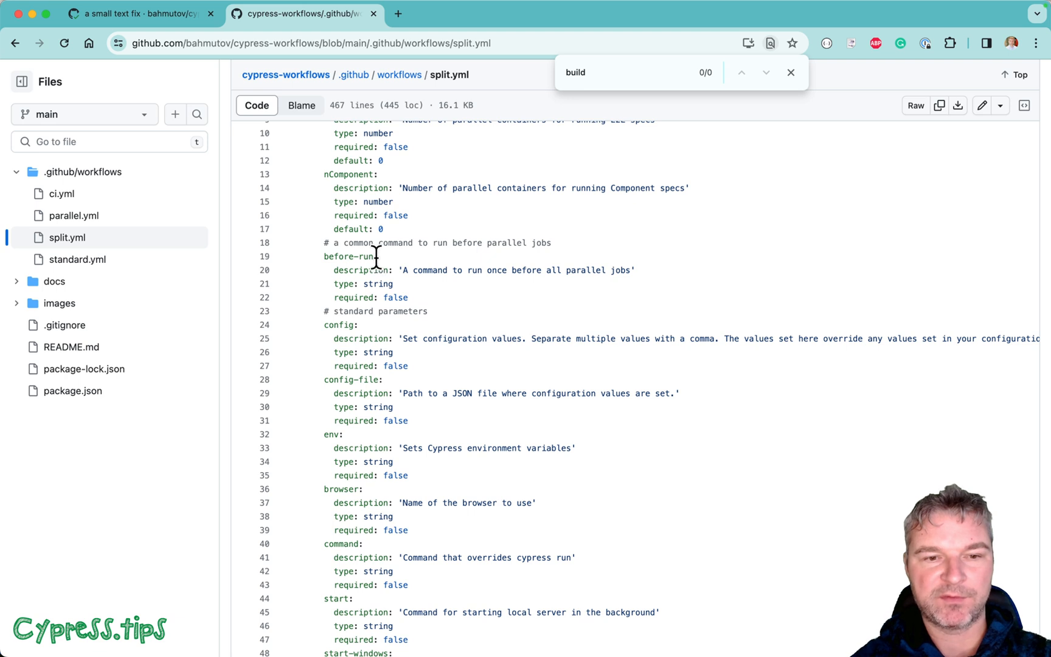
double_click(350, 256)
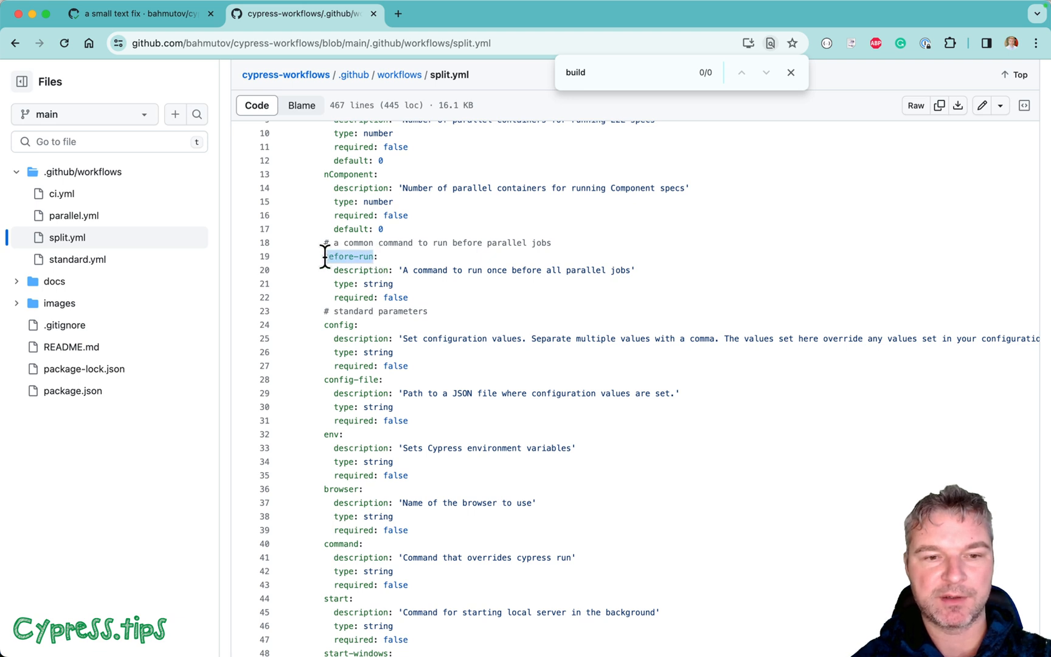
mouse_move(498, 298)
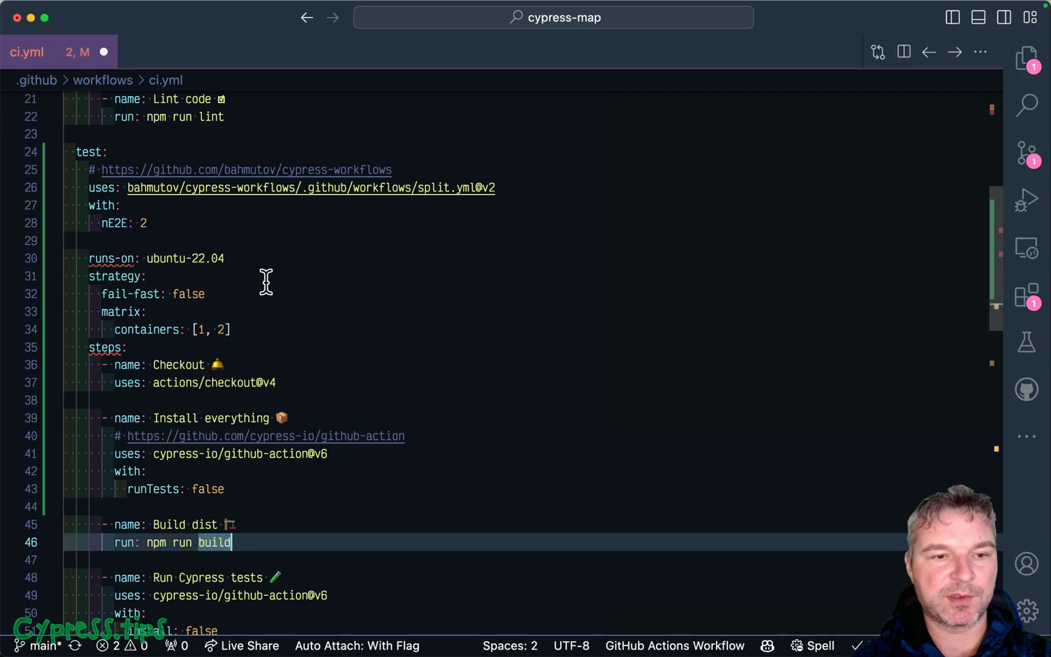
Set nE2E: 2, add build: npm run build, and remove the test job's old steps.
key("enter")
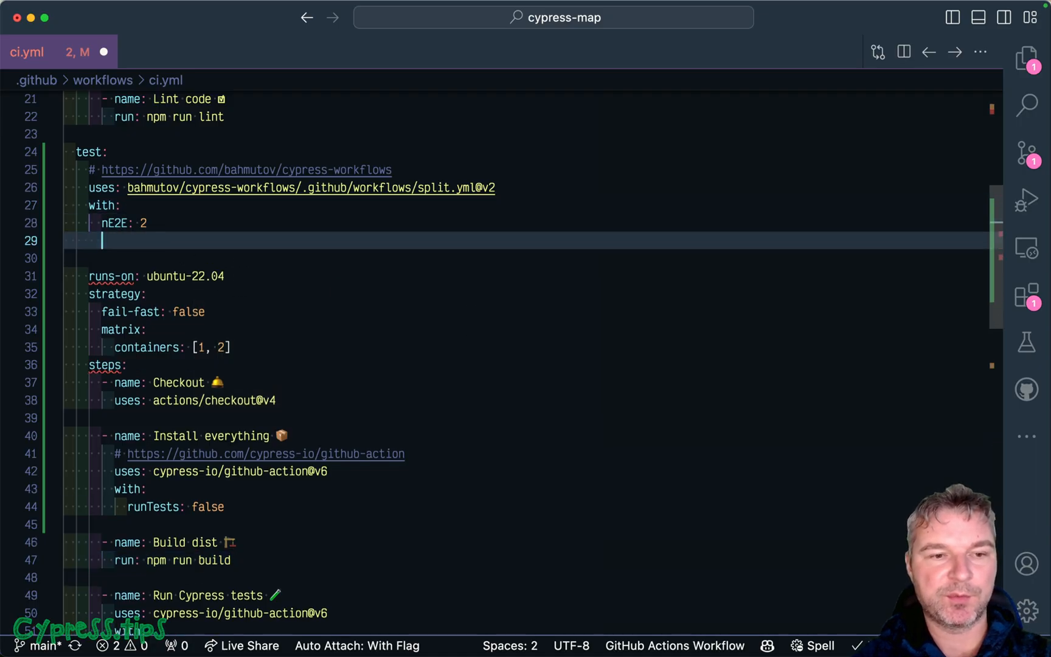
type("build: npm run build")
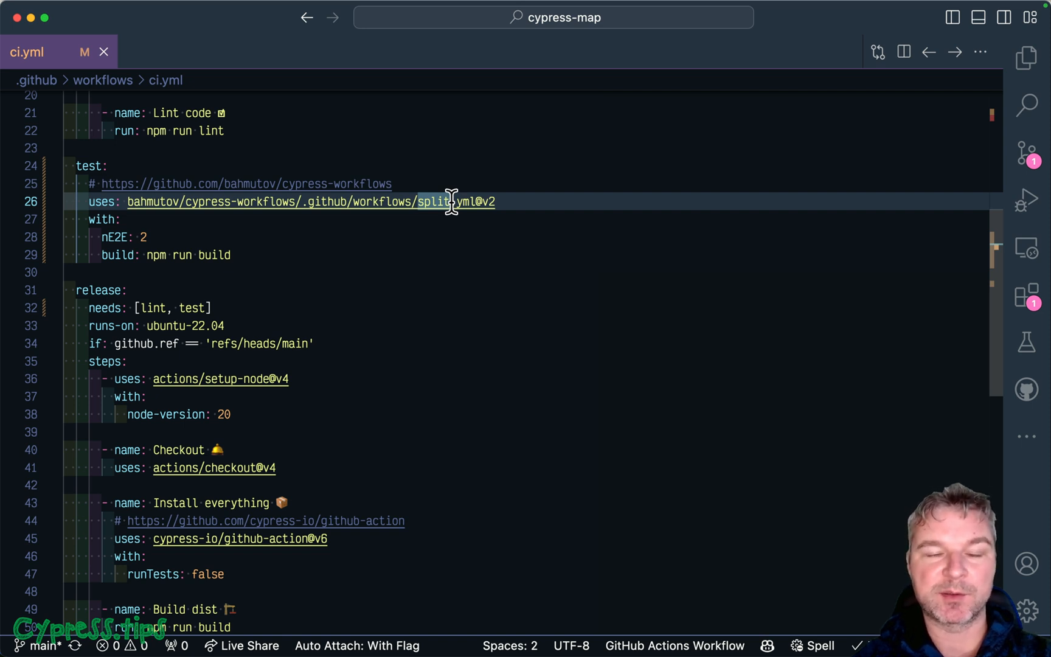
mouse_move(448, 246)
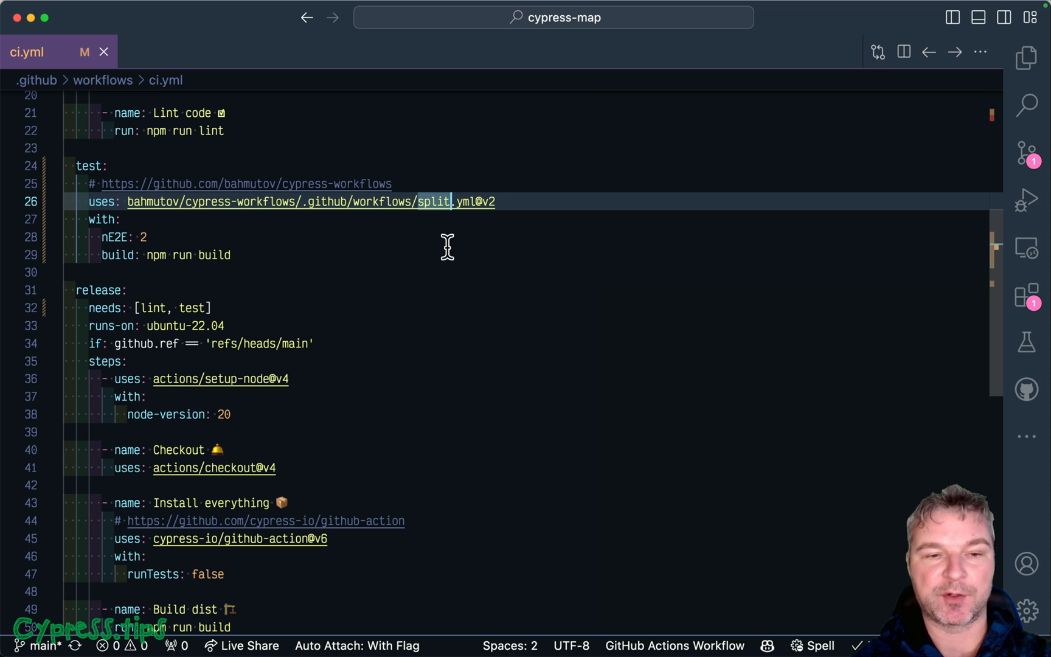
key("ctrl+`")
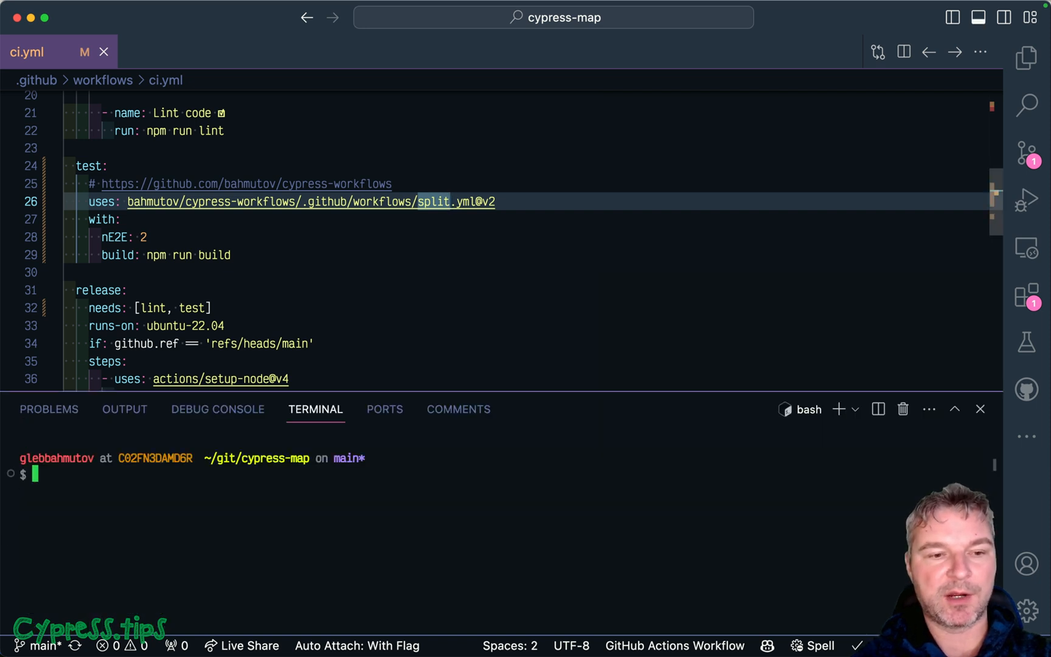
Commit and push with the gready alias and message "use workflows to simplify".
type("gready")
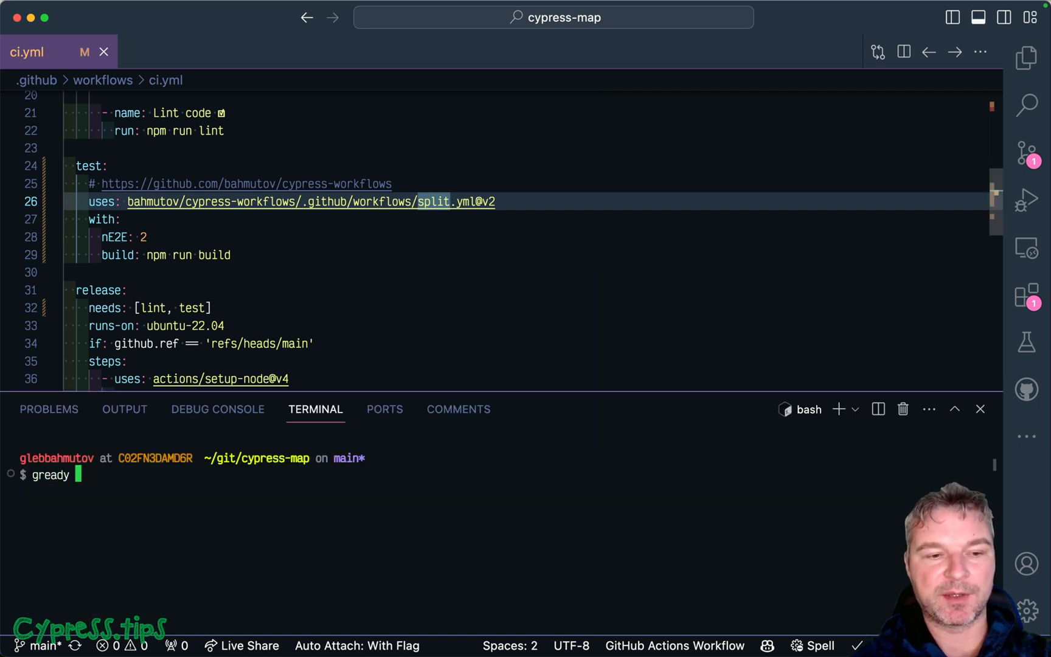
type("\"")
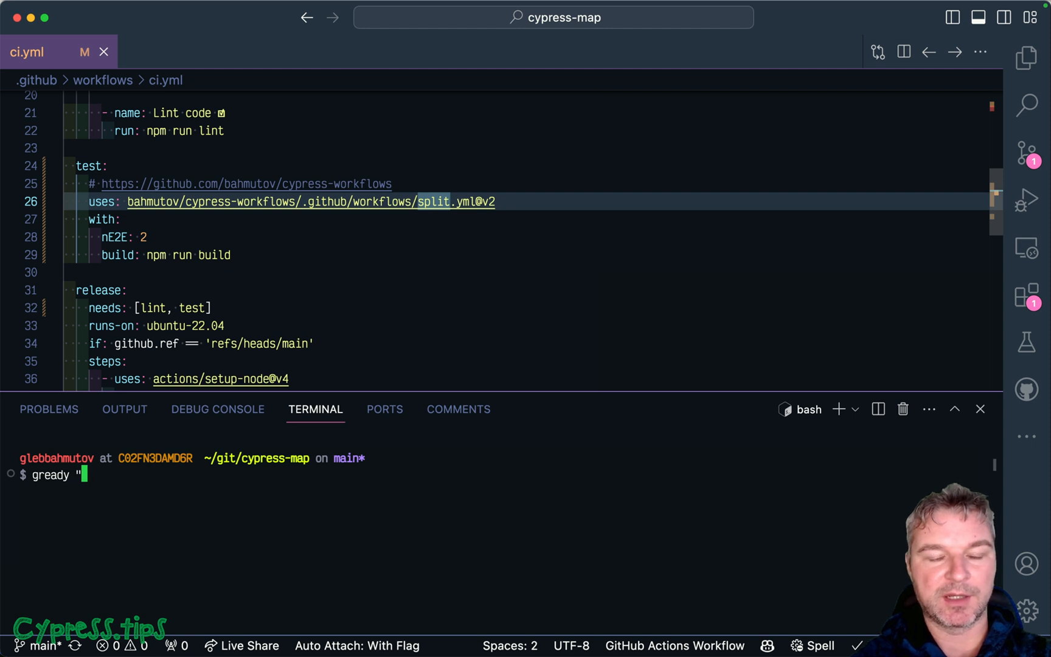
type("use workflow")
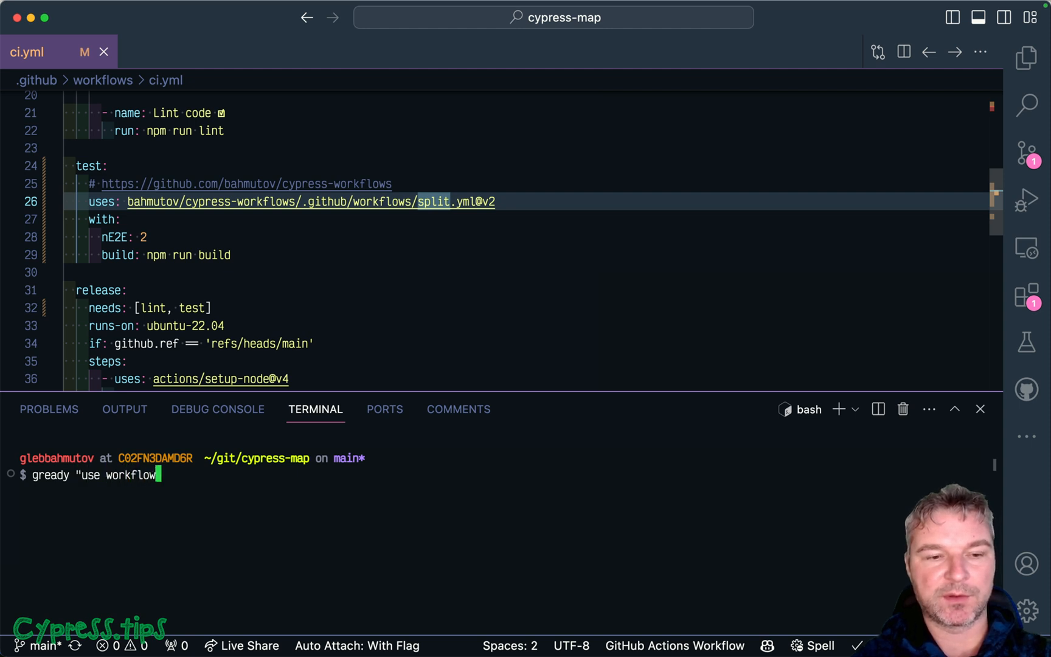
key("Return")
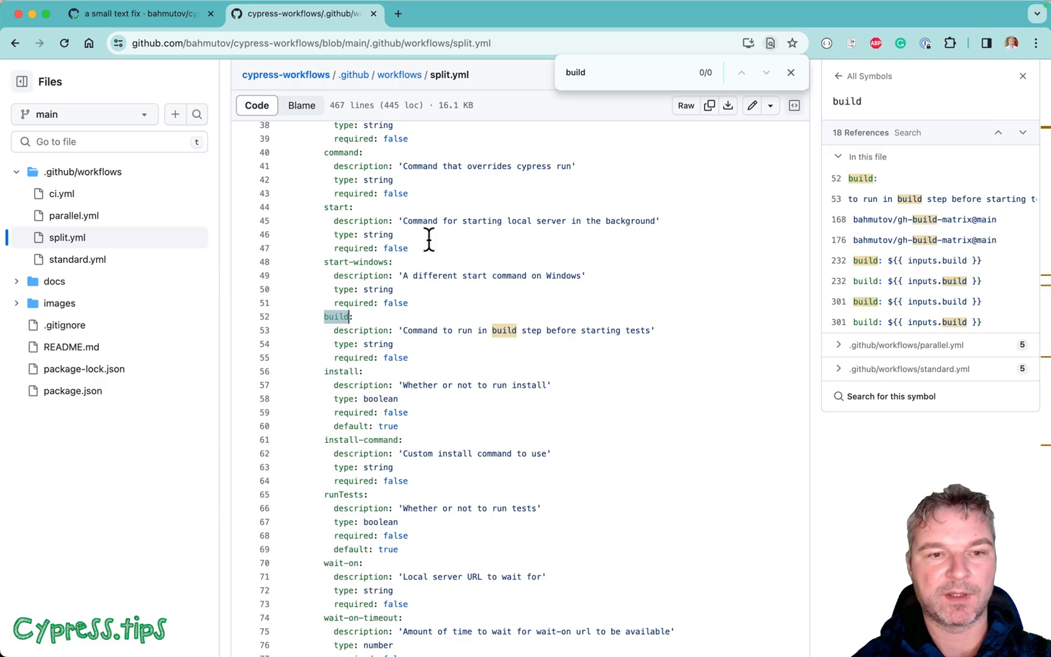
Open the in-progress 'use workflows to simplify' run in cypress-map's Actions.
left_click(134, 13)
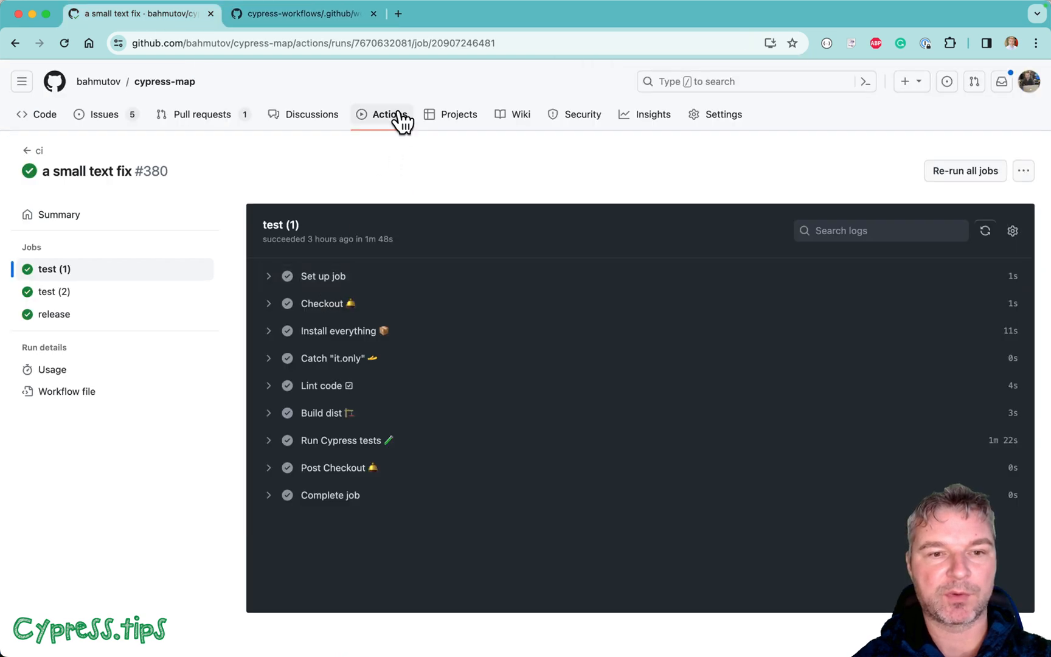
left_click(389, 114)
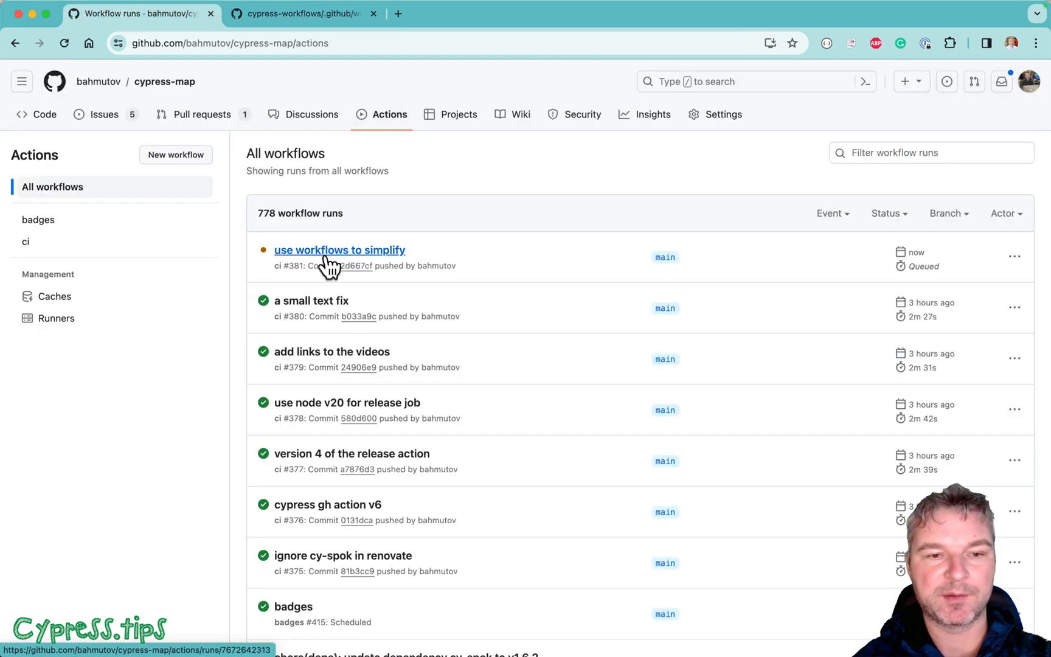
left_click(339, 250)
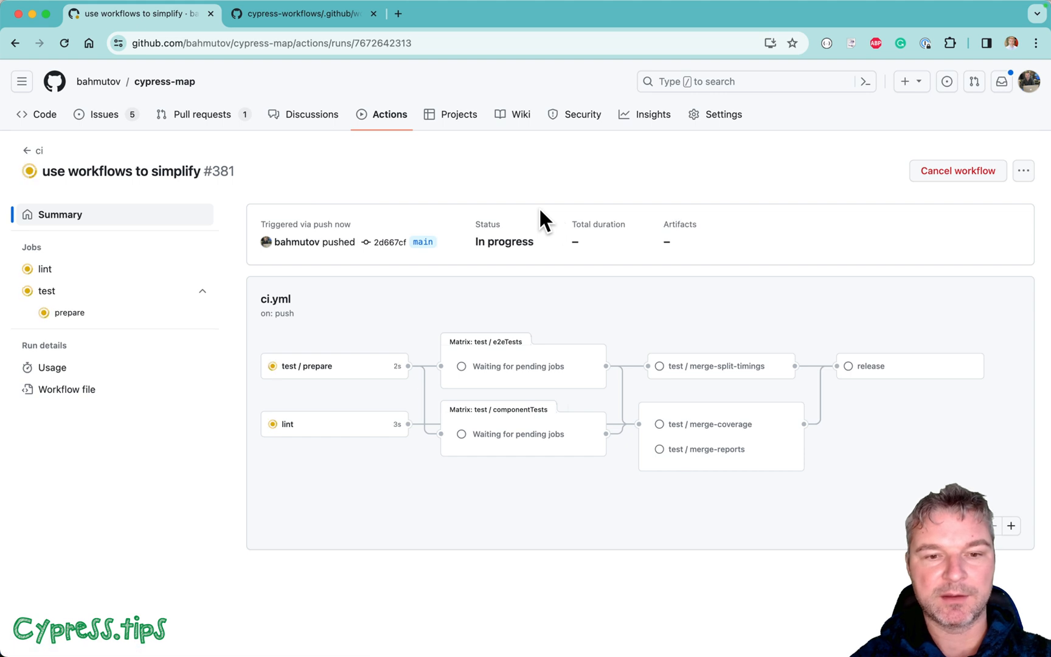
mouse_move(164, 534)
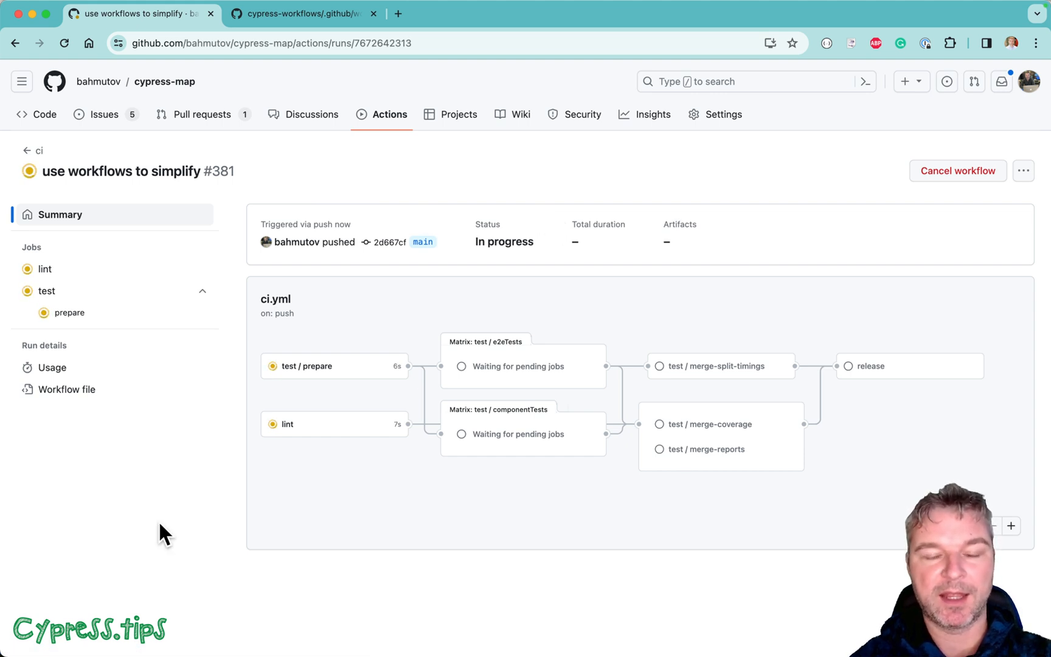
mouse_move(369, 573)
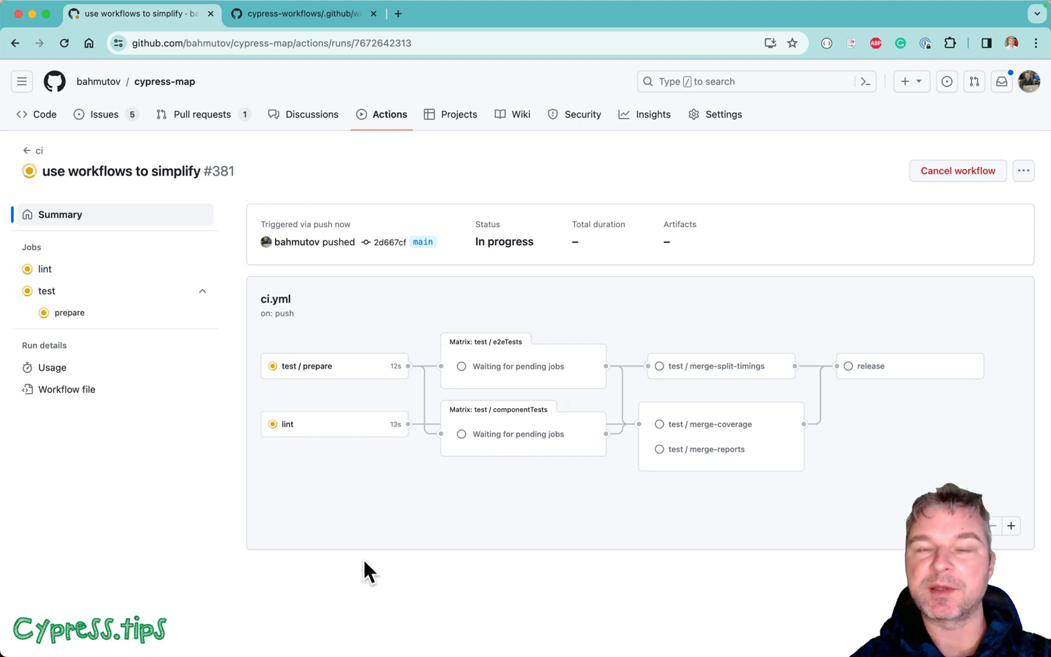
mouse_move(320, 372)
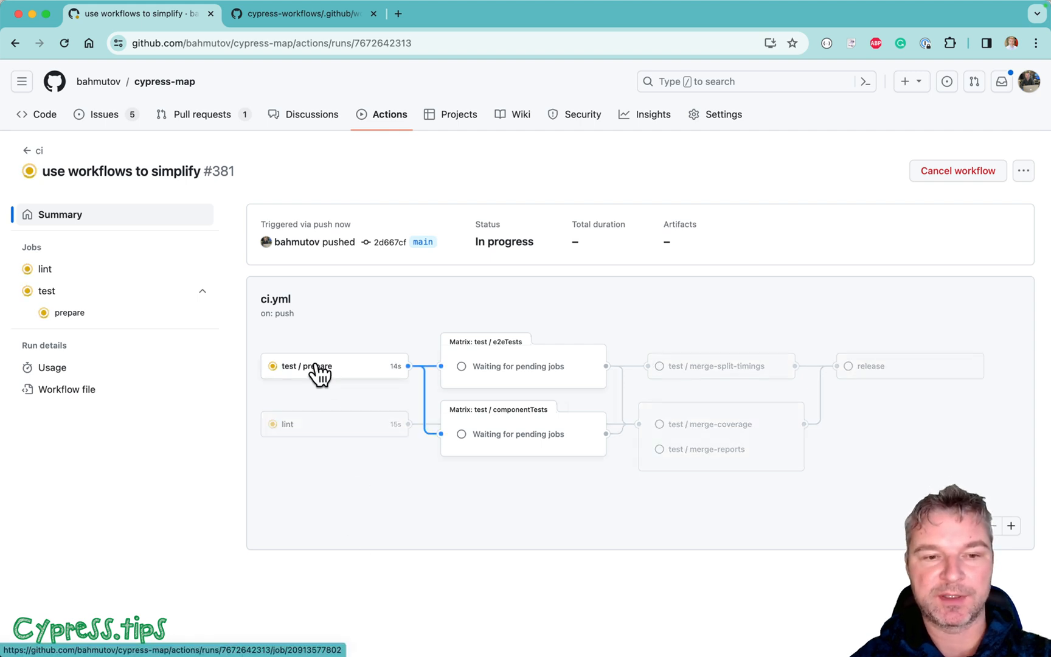
mouse_move(360, 372)
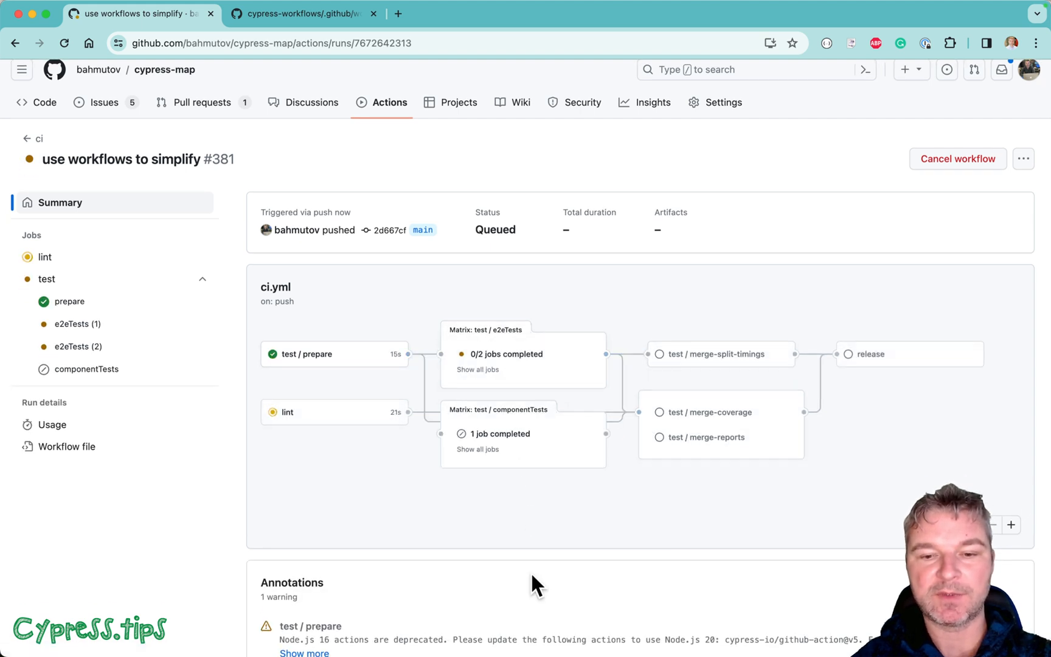
Open the 'test / e2eTests (1)' job log from the run graph.
scroll("down", 3)
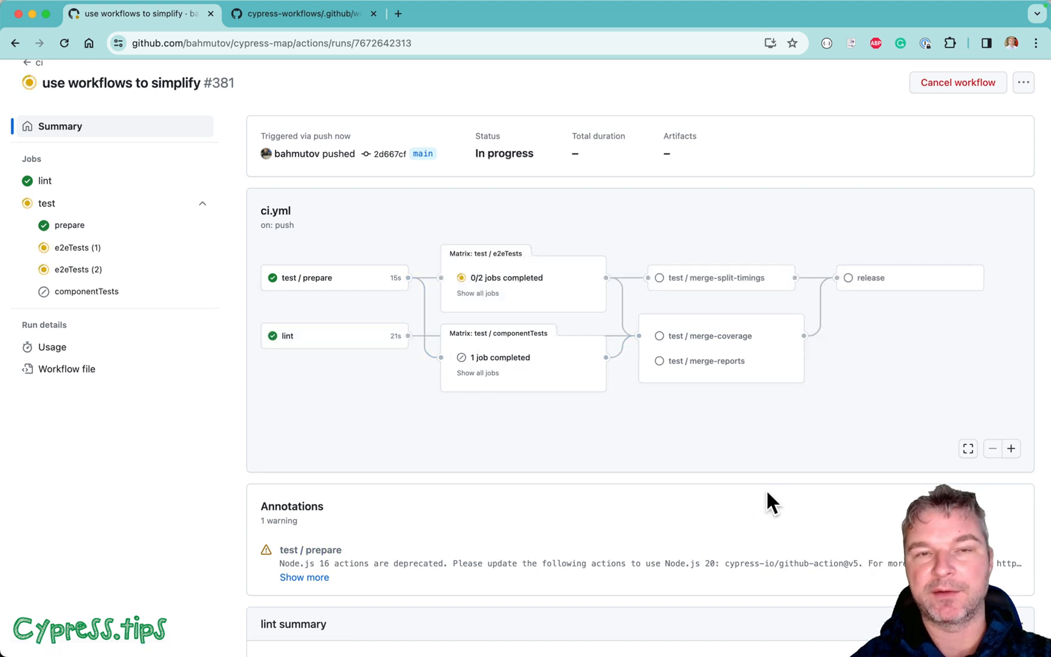
scroll("up", 3)
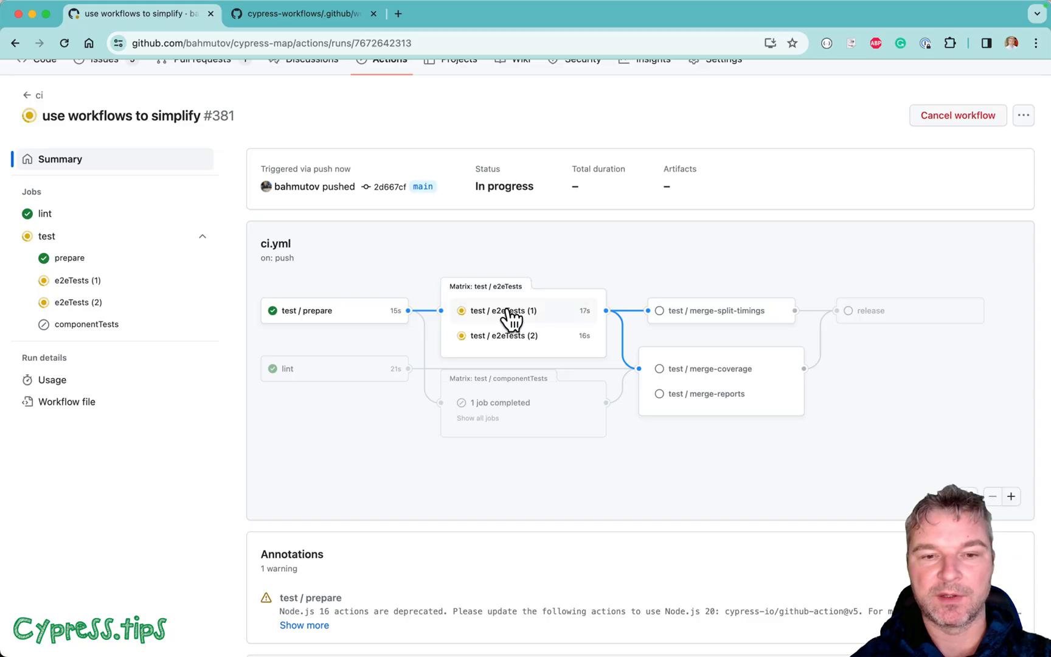
mouse_move(548, 345)
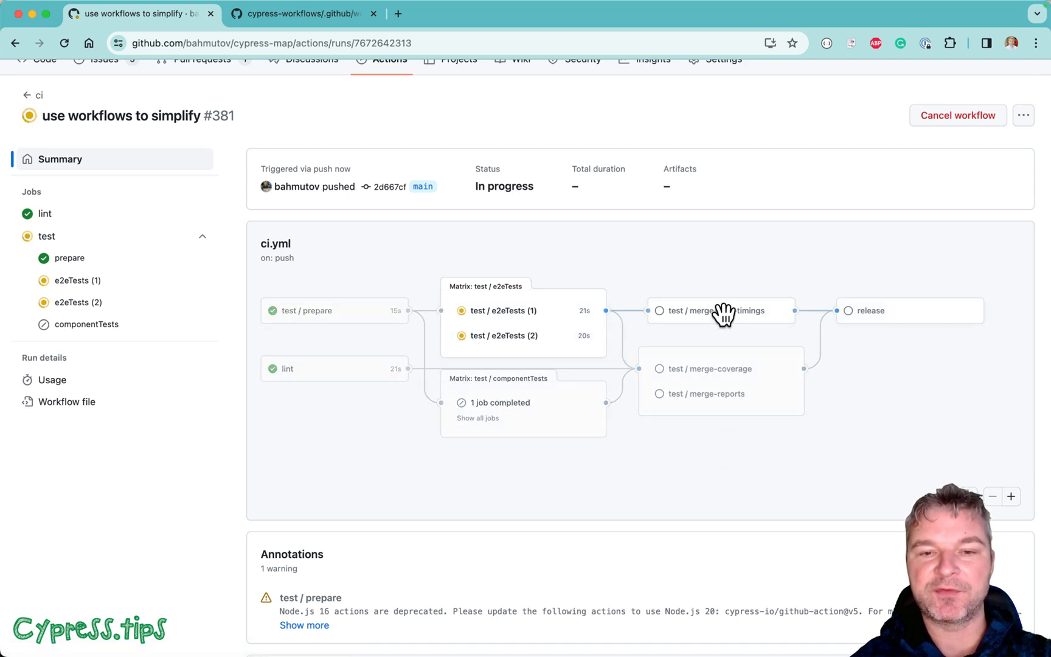
mouse_move(841, 403)
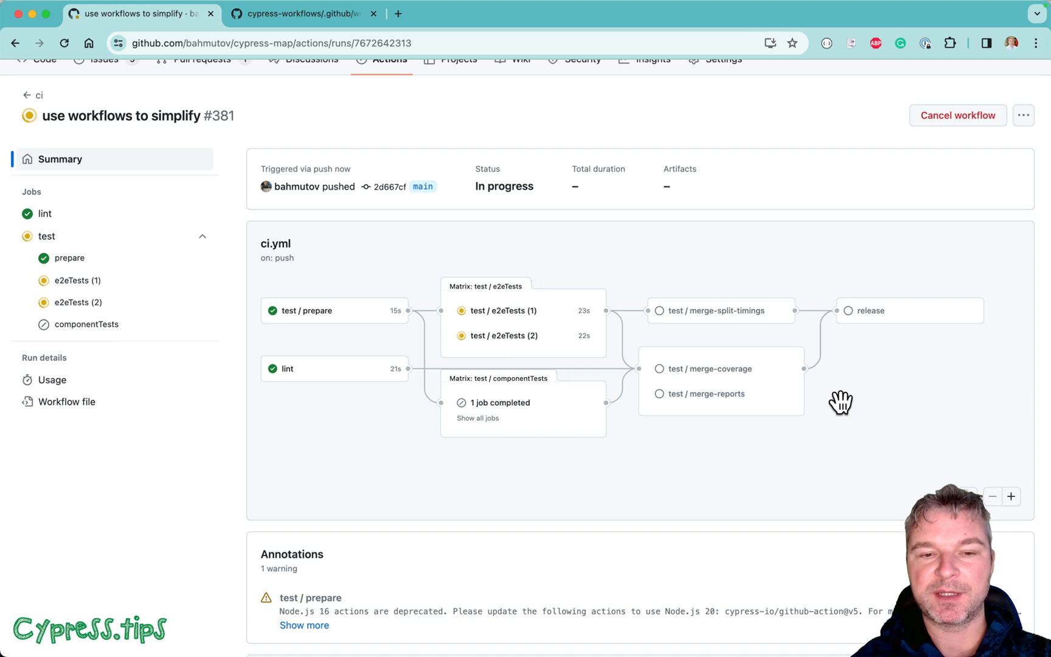
mouse_move(347, 375)
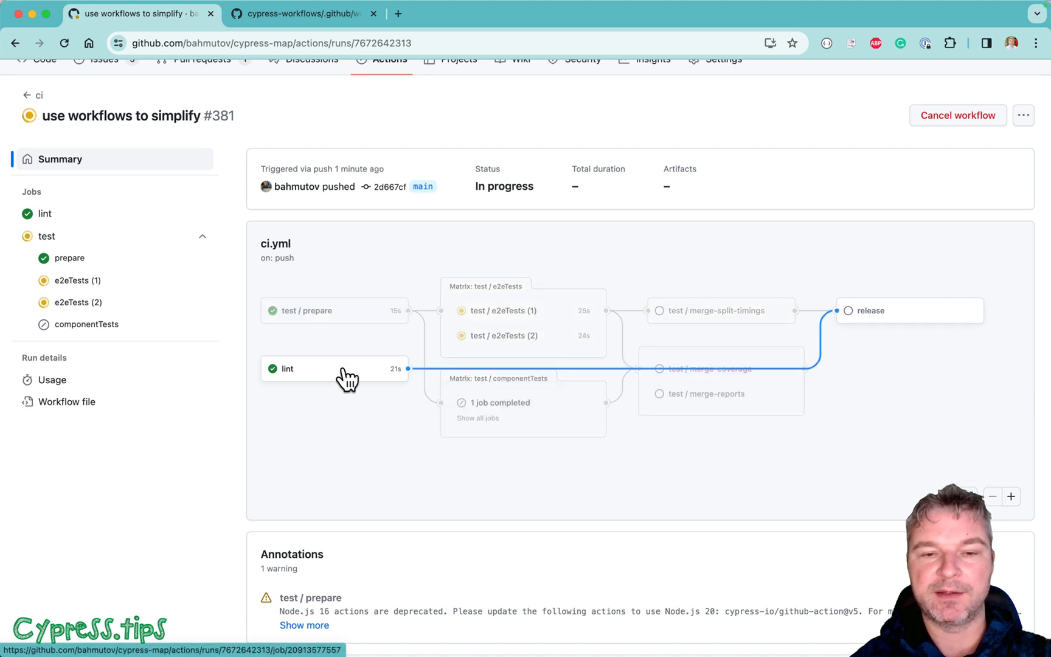
mouse_move(858, 318)
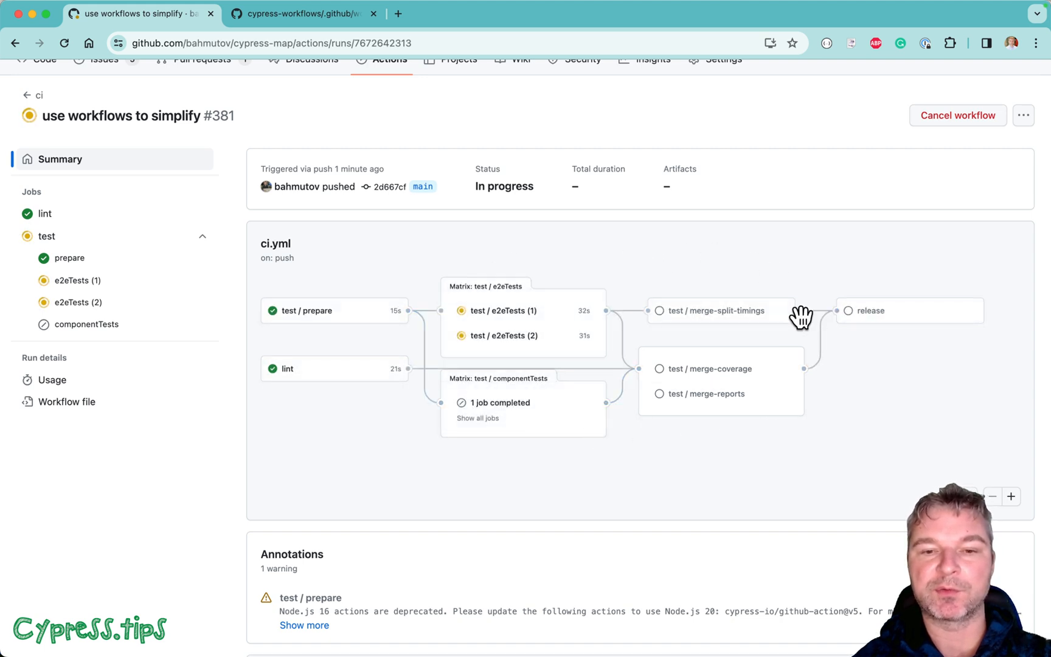
mouse_move(753, 488)
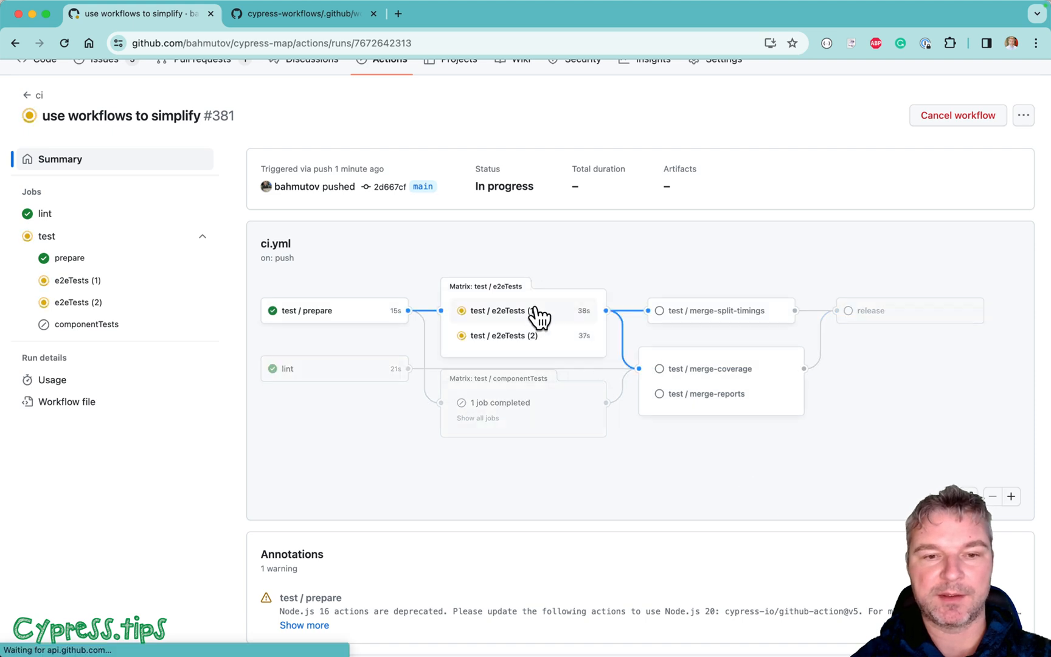
left_click(498, 310)
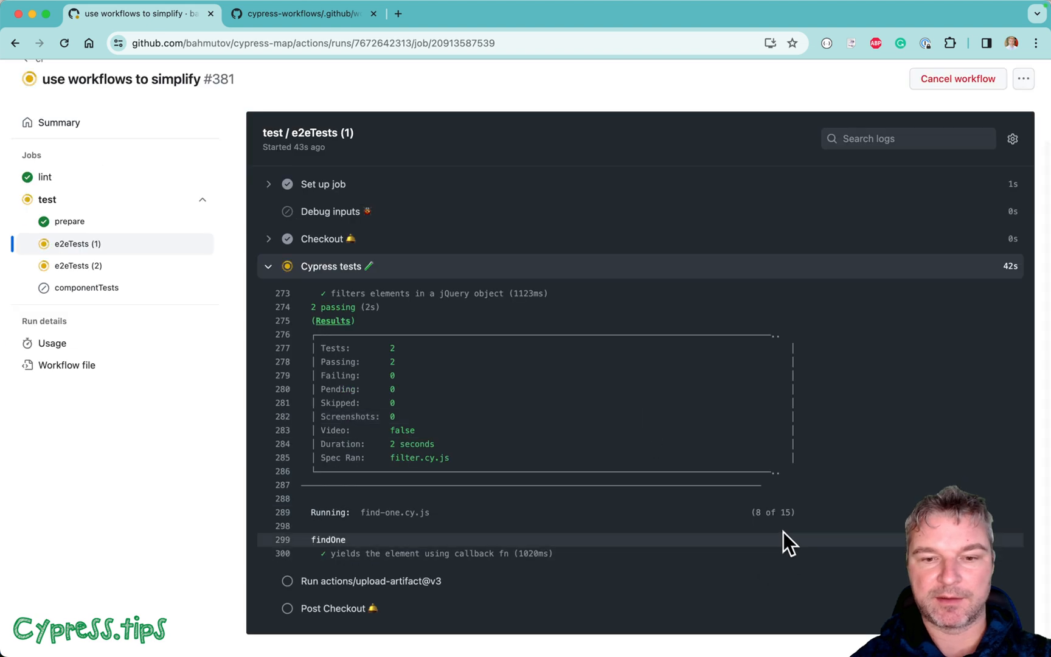
Review the first e2eTests job's Cypress log (11 of 15 specs passing), then return to run #381 summary.
scroll("down", 3)
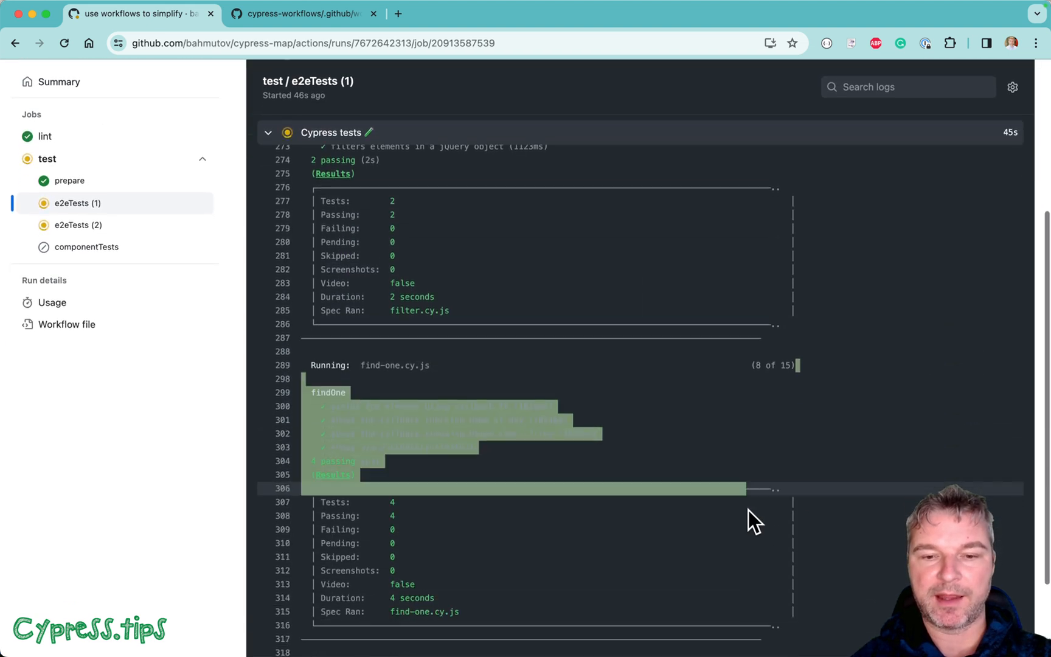
scroll("down", 3)
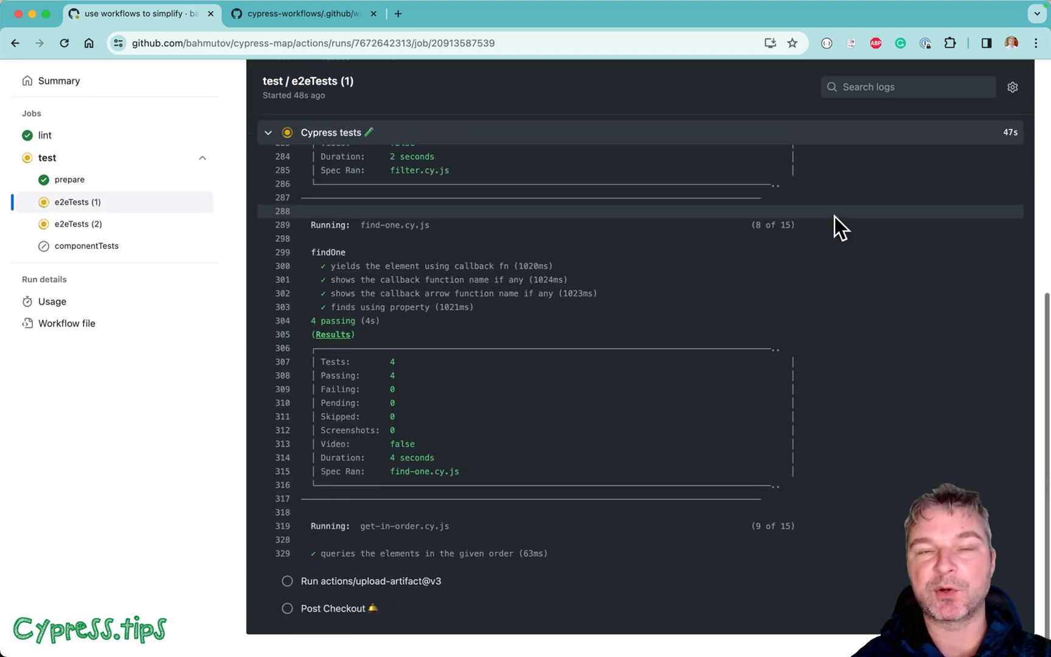
scroll("down", 3)
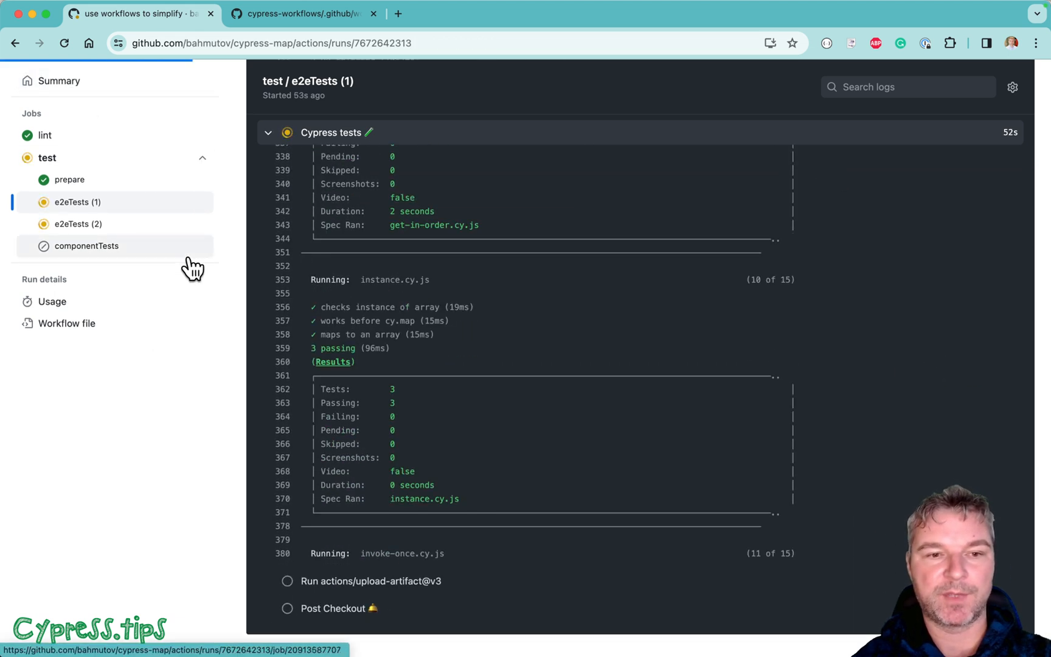
left_click(59, 80)
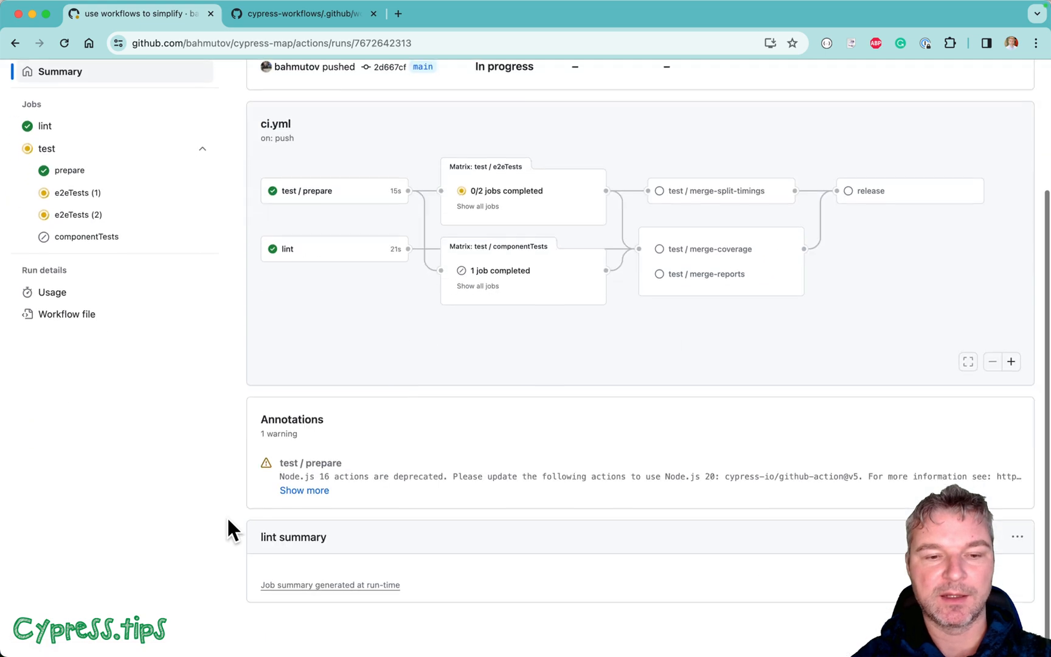
Watch run #381 until both e2eTests jobs pass and release starts, glancing at cypress-workflows.
scroll("up", 3)
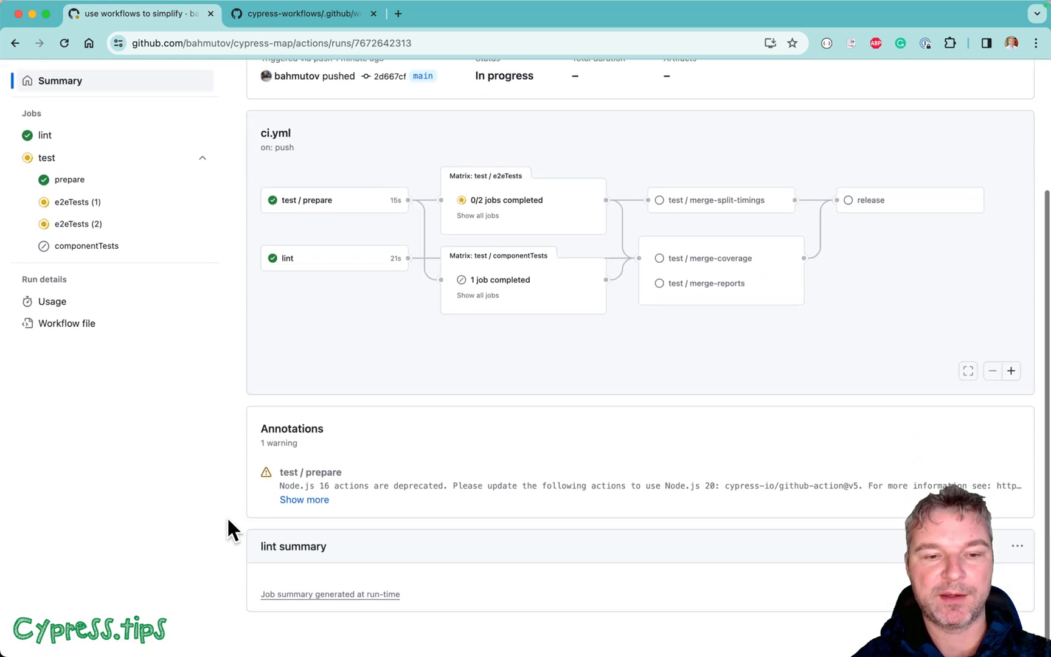
scroll("up", 3)
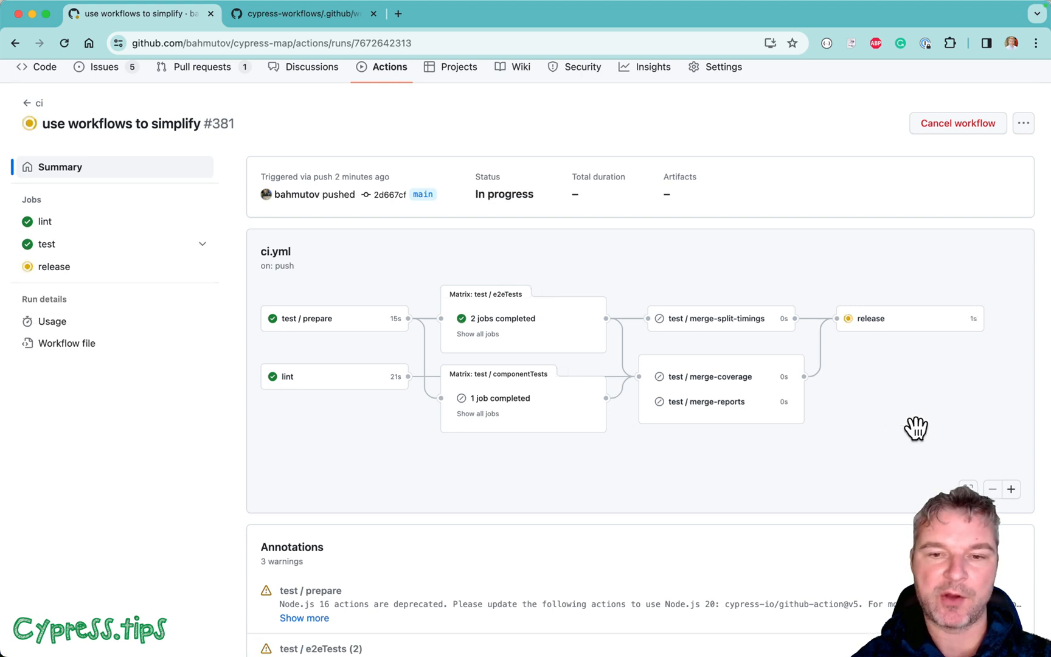
mouse_move(902, 387)
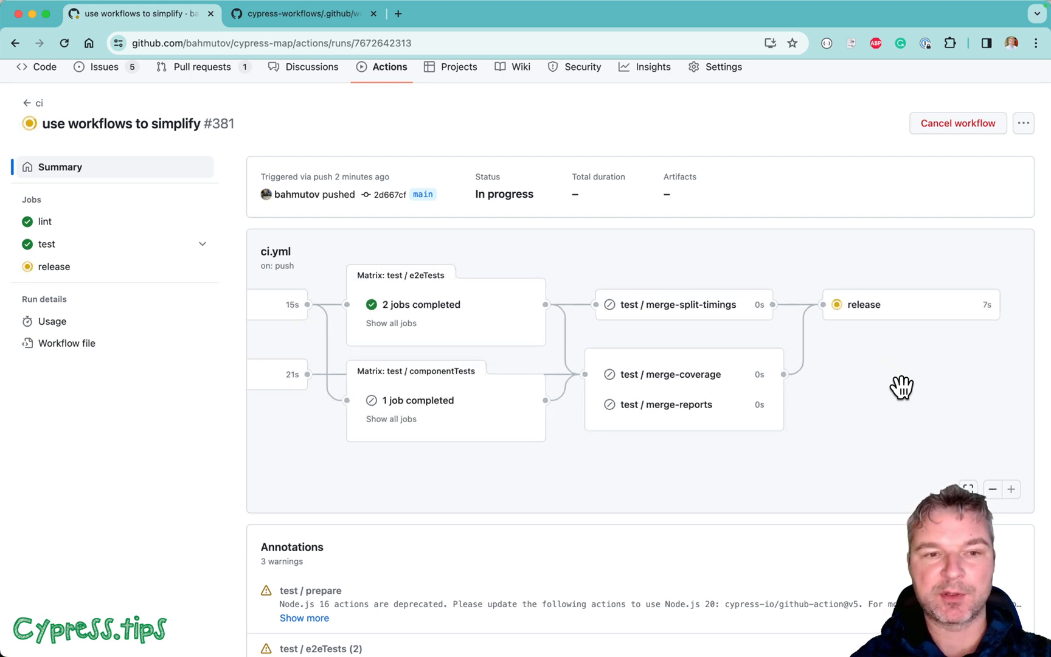
left_click(302, 14)
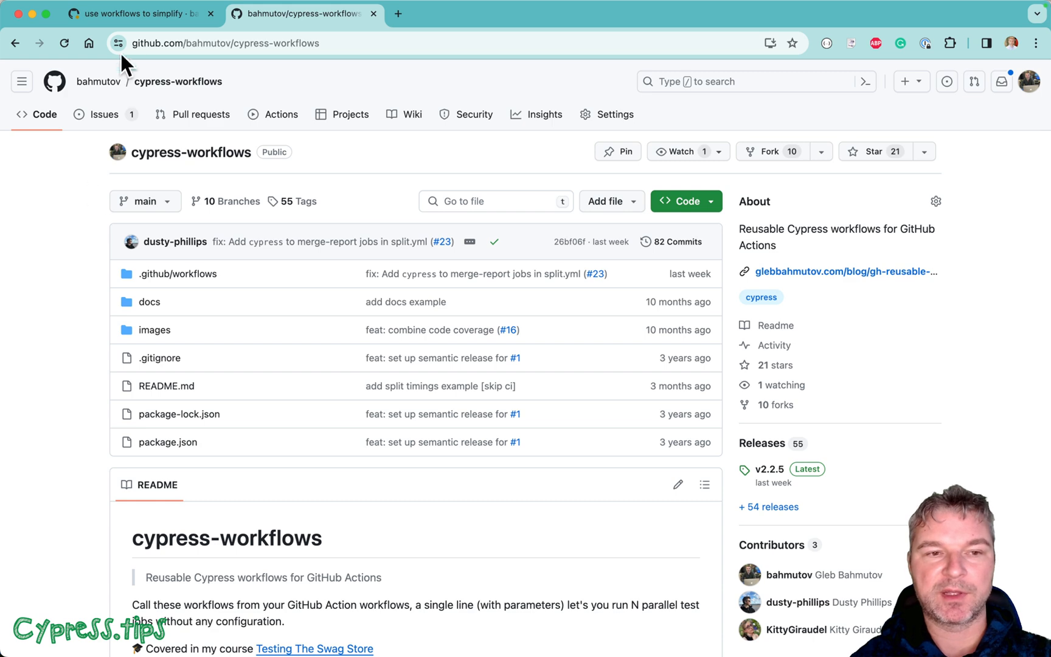
left_click(134, 14)
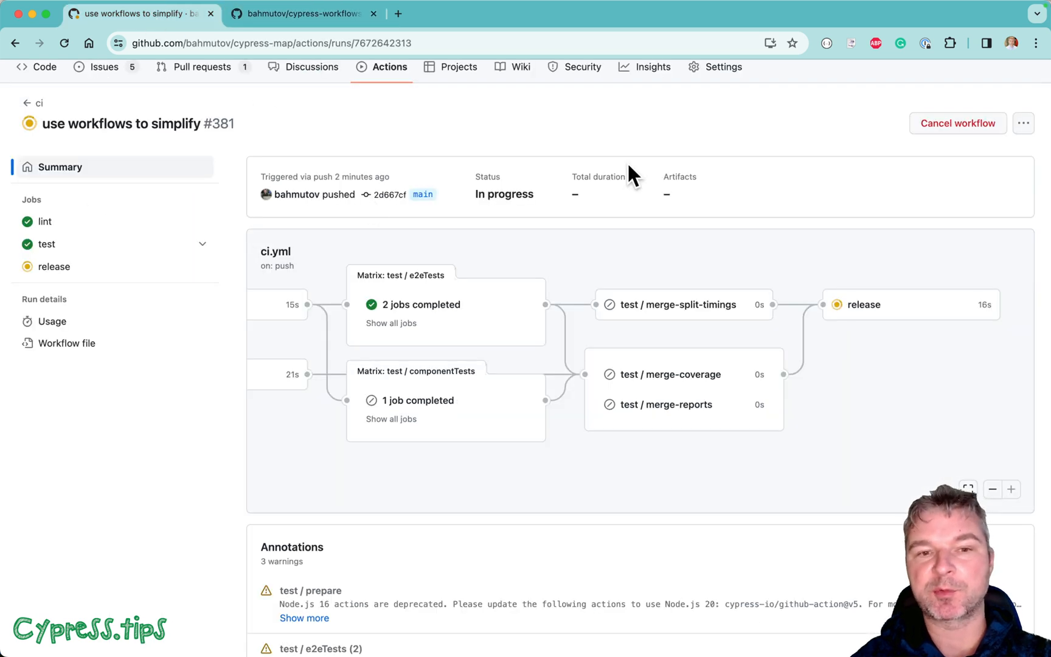